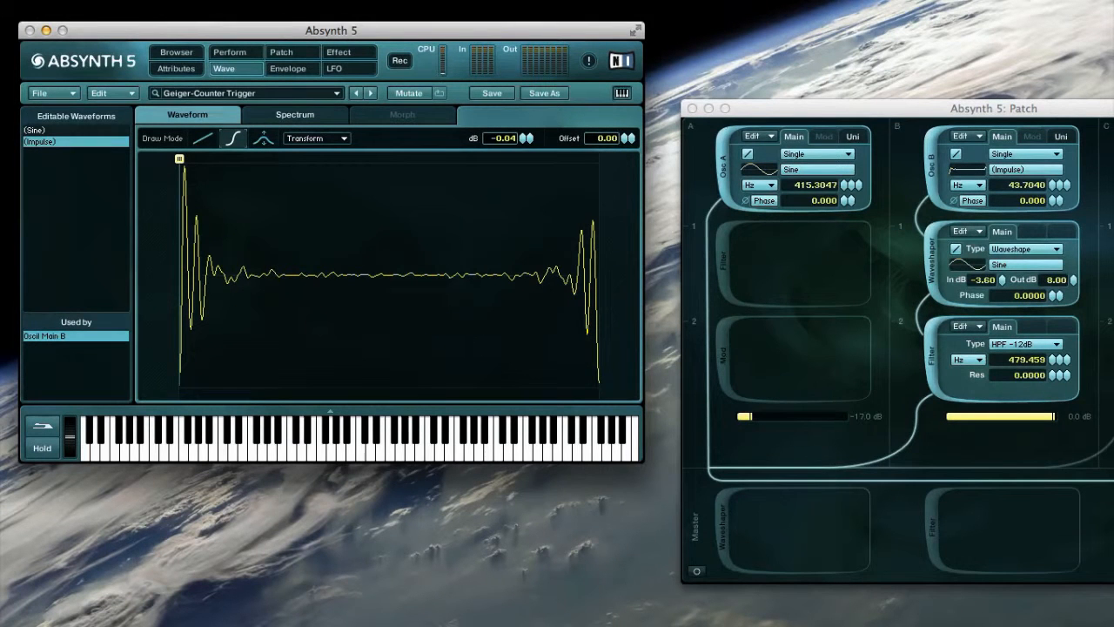
pyautogui.moveTo(320, 444)
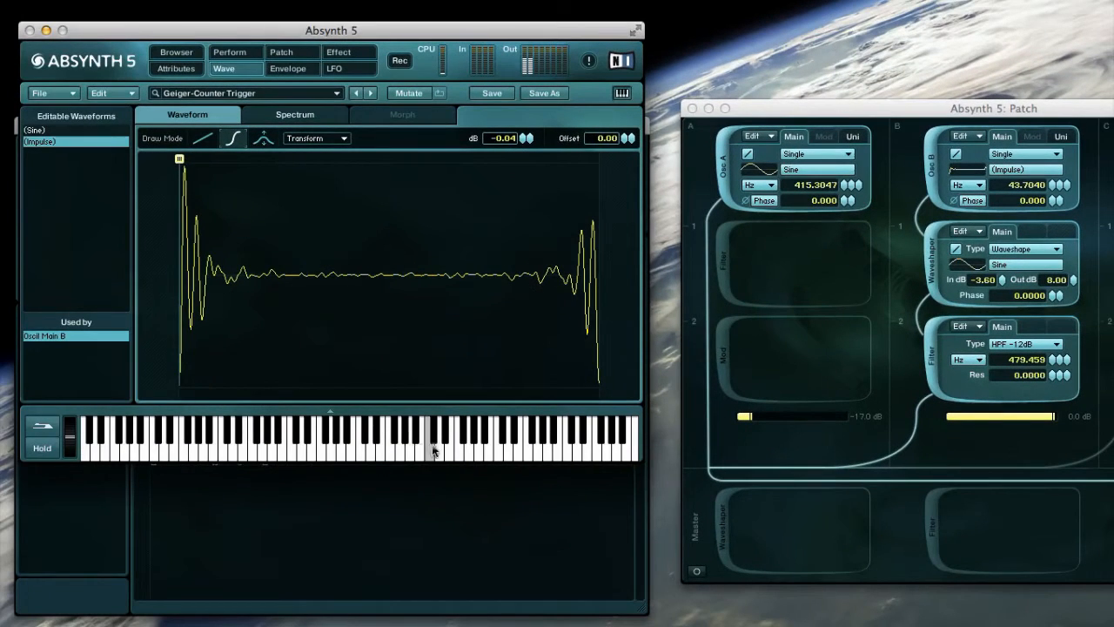
# Step: Re-enable channel A and show Osc A's amp envelope with a breakpoint's time, level and slope selected
pyautogui.click(289, 68)
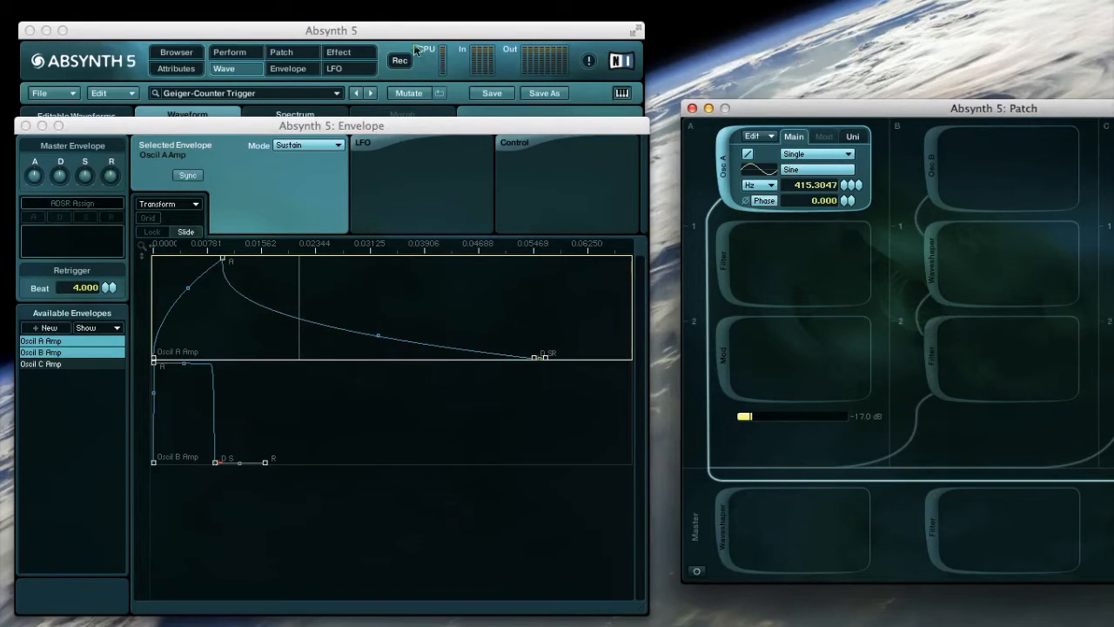
pyautogui.click(188, 114)
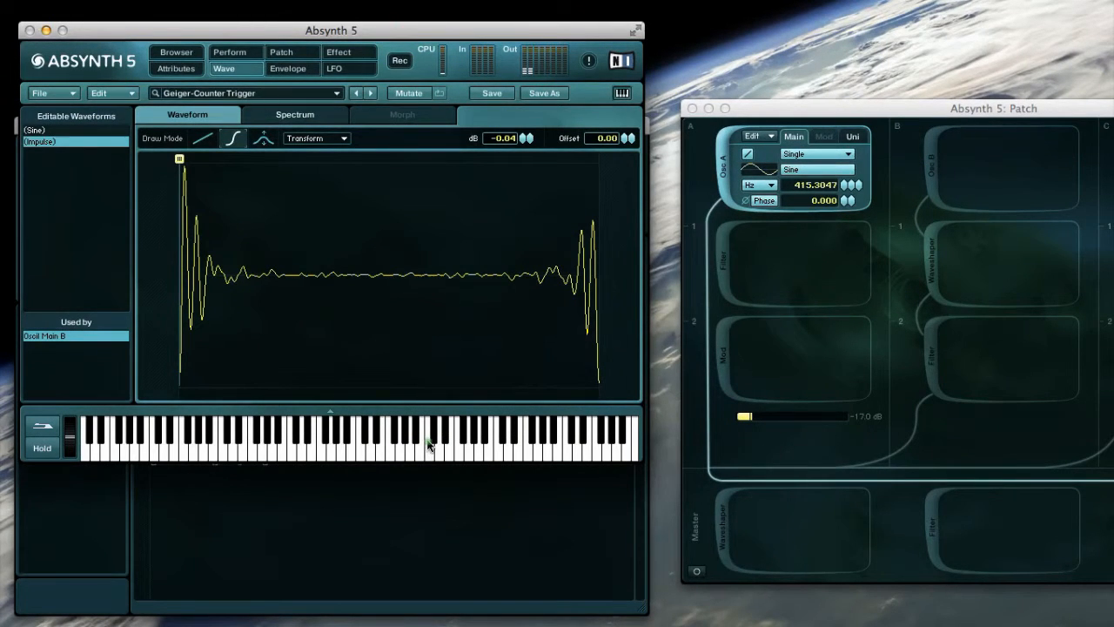
pyautogui.moveTo(939, 181)
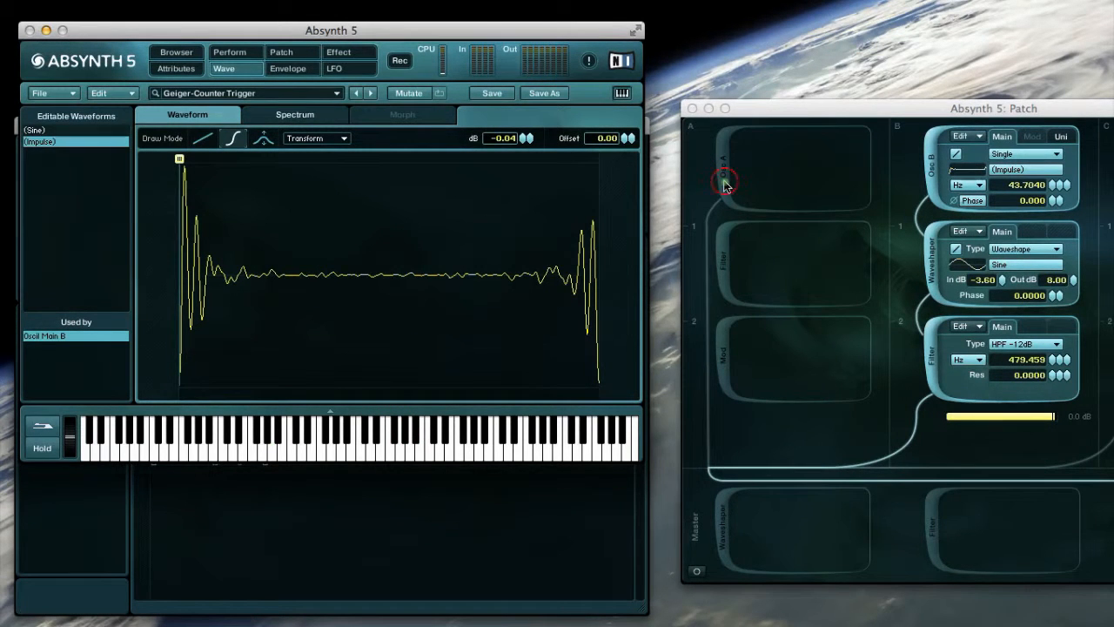
pyautogui.click(724, 183)
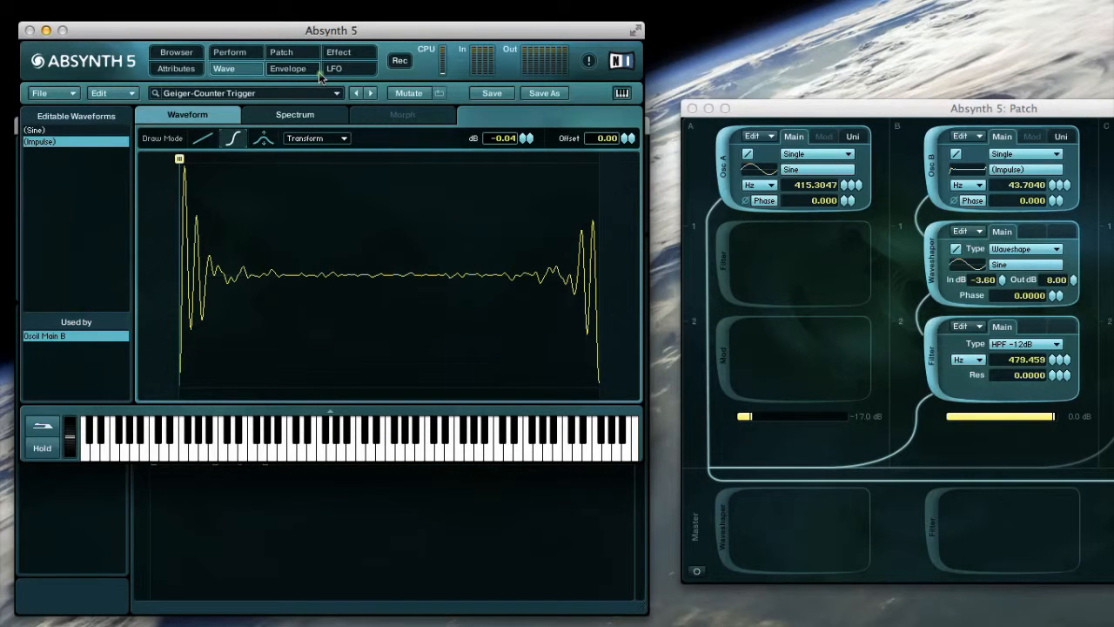
pyautogui.click(289, 67)
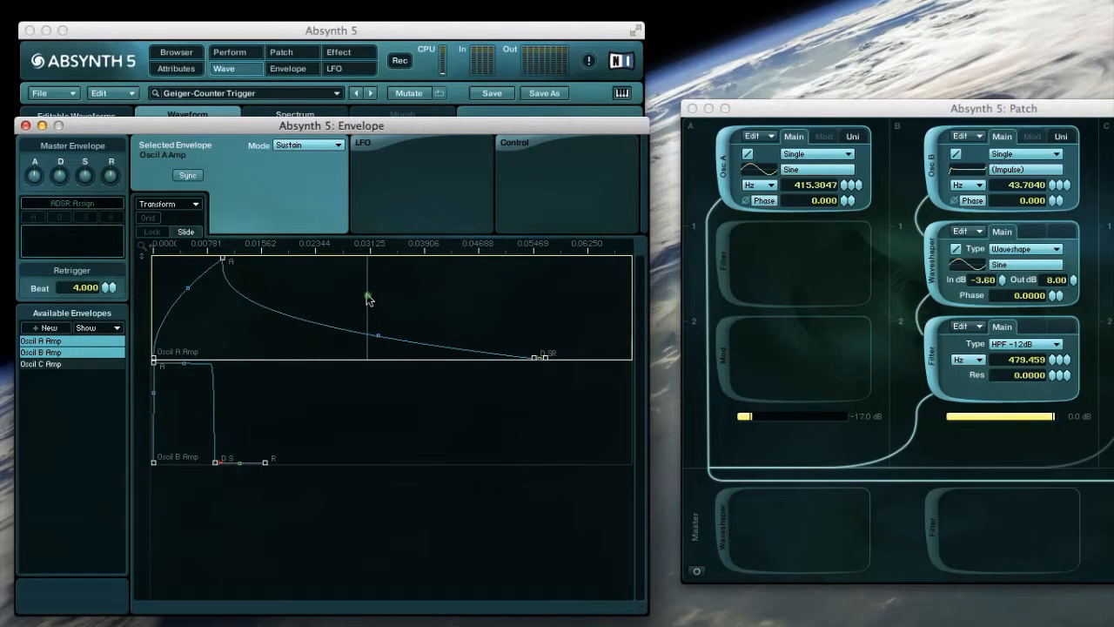
pyautogui.click(533, 359)
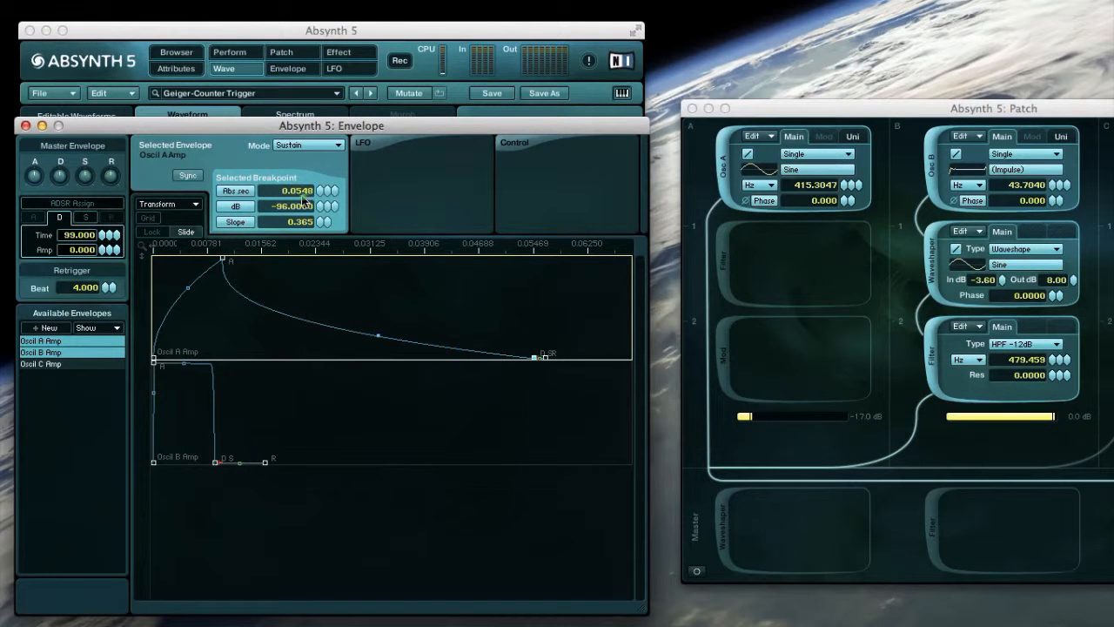
pyautogui.moveTo(825, 164)
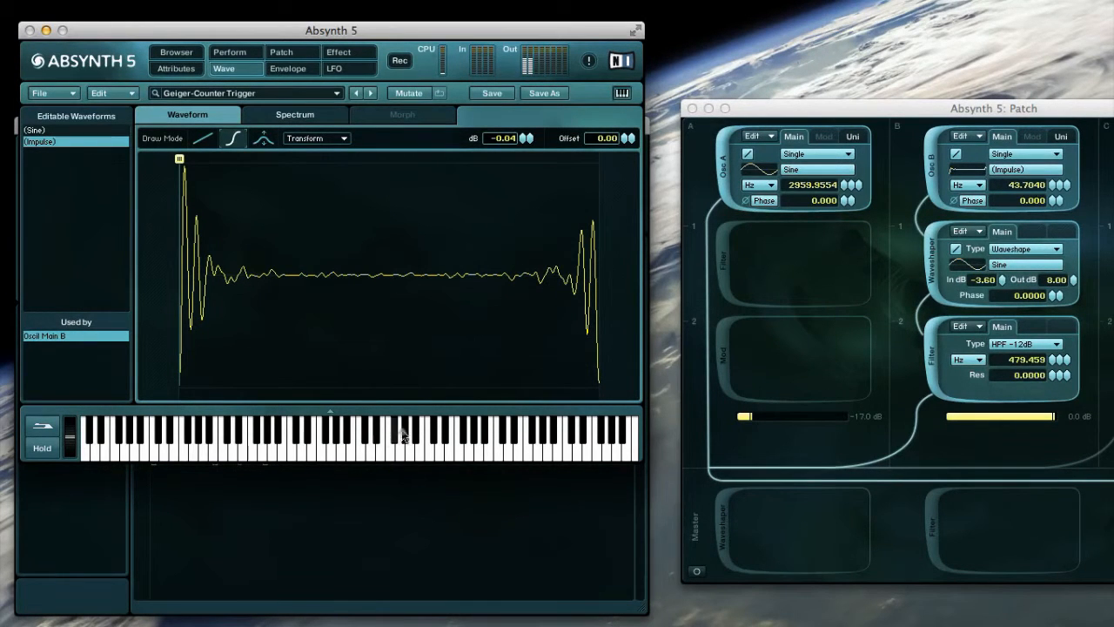
pyautogui.moveTo(338, 164)
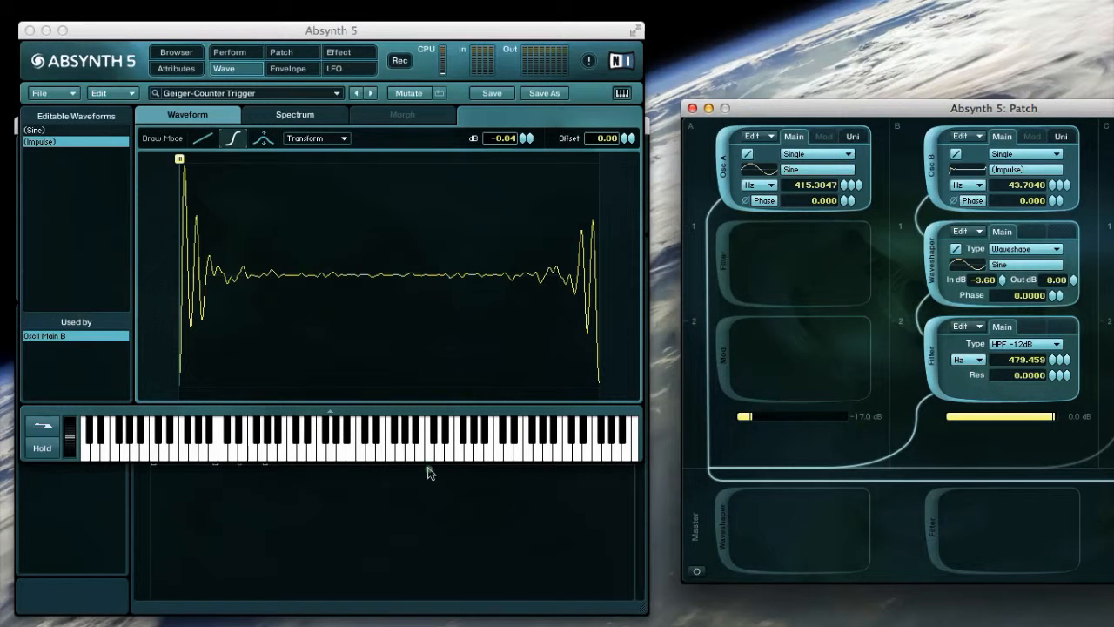
pyautogui.moveTo(334, 444)
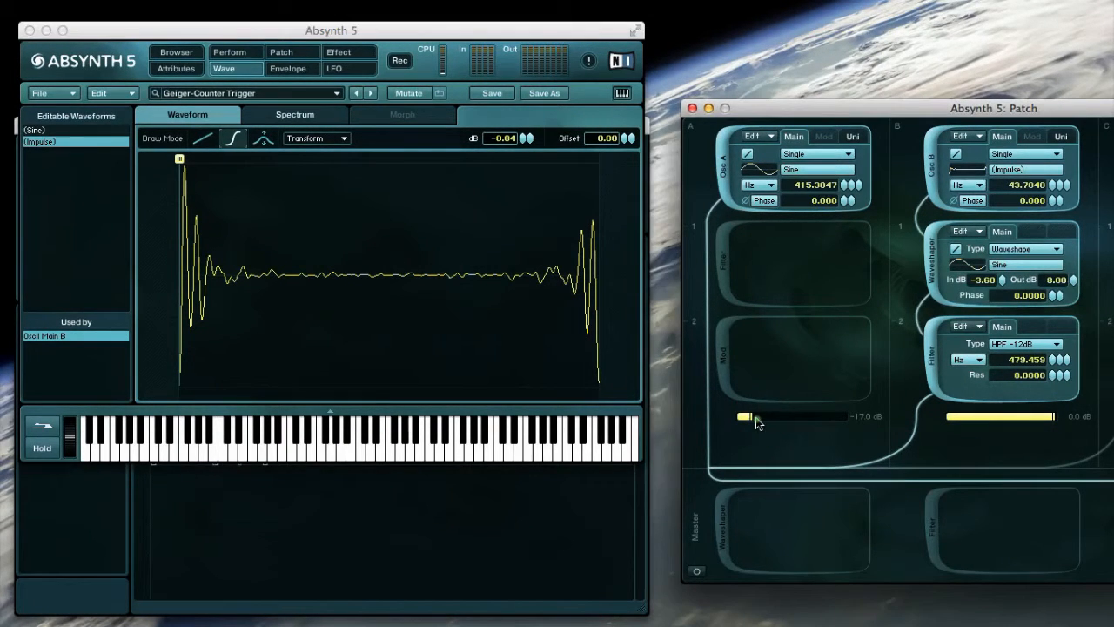
# Step: Raise channel A's output level, then pull it back down to silence channel A
pyautogui.moveTo(745, 416); pyautogui.dragTo(839, 416)
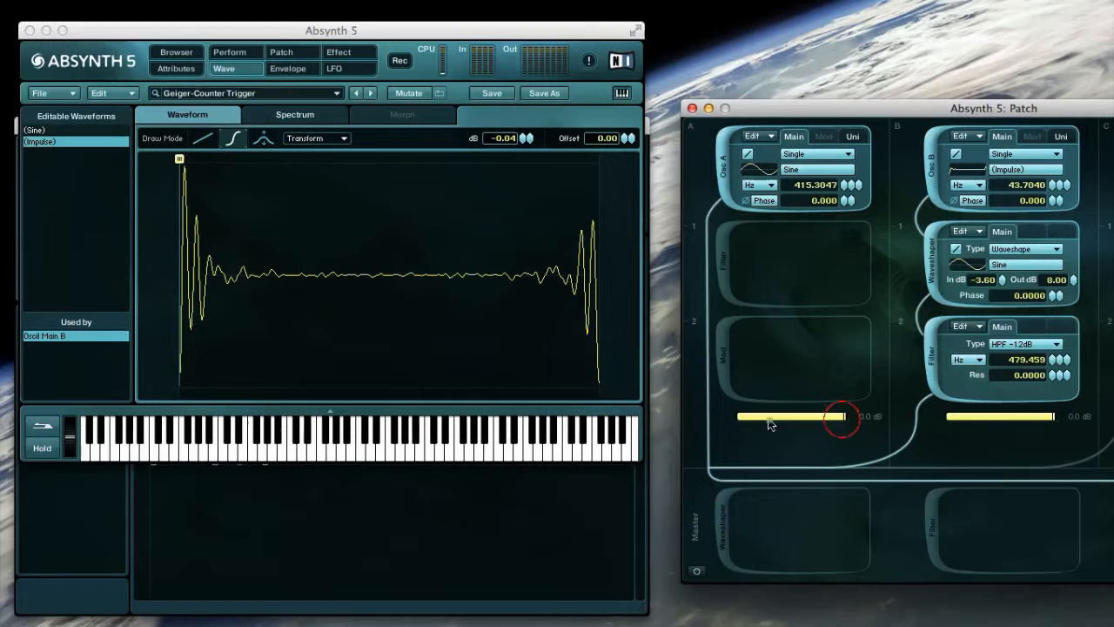
pyautogui.moveTo(839, 416); pyautogui.dragTo(745, 416)
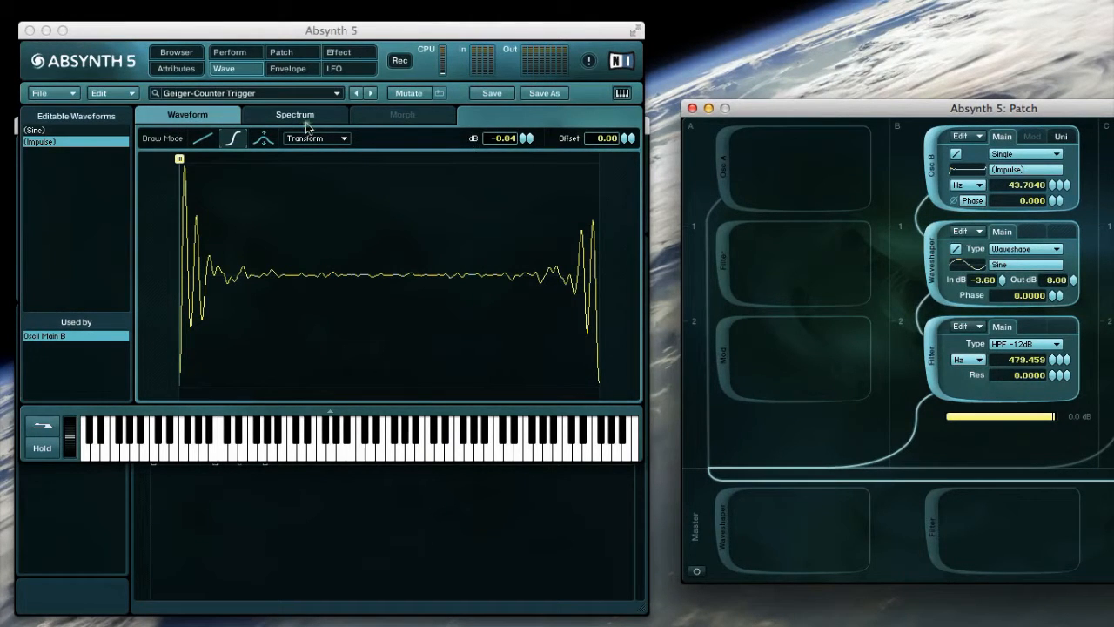
# Step: Load another impulse wave and start offsetting its phase by -51 to centre the transient
pyautogui.click(345, 140)
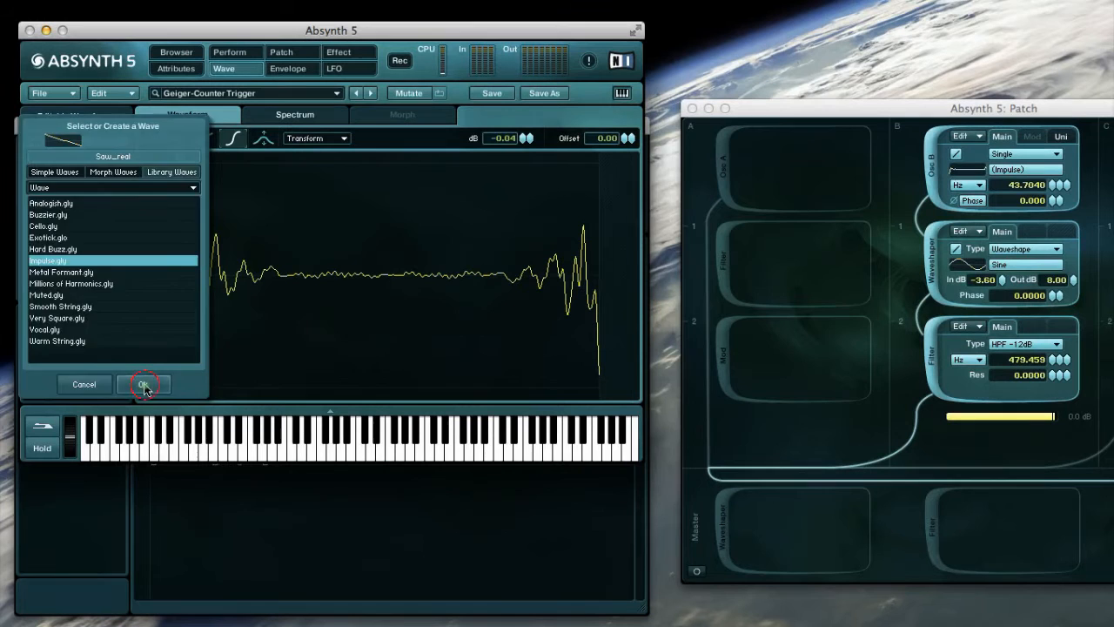
pyautogui.click(142, 385)
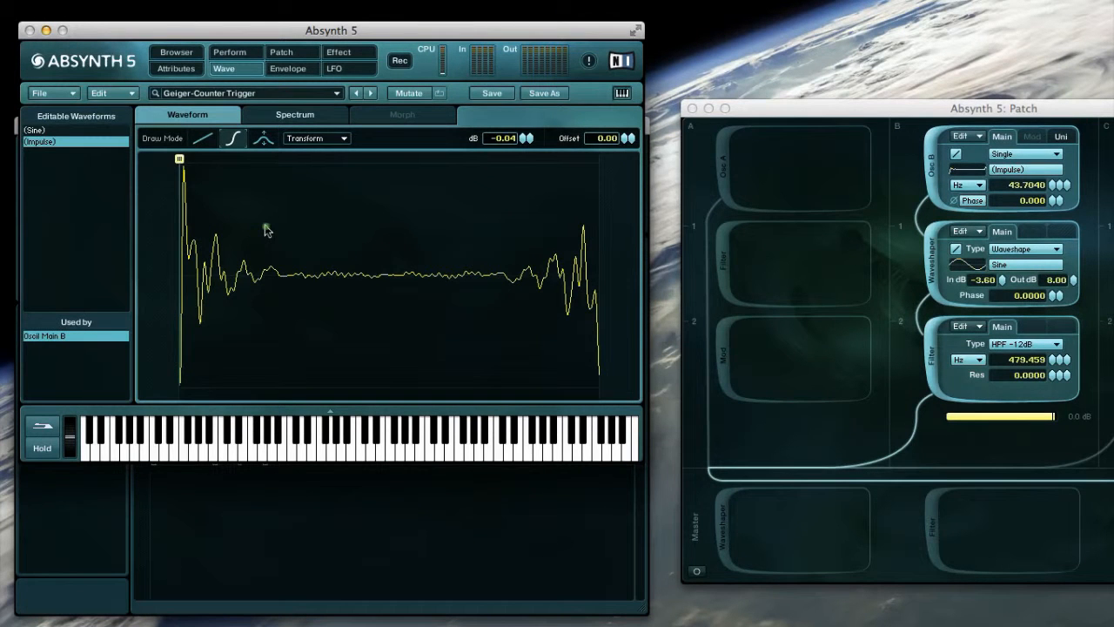
pyautogui.click(347, 139)
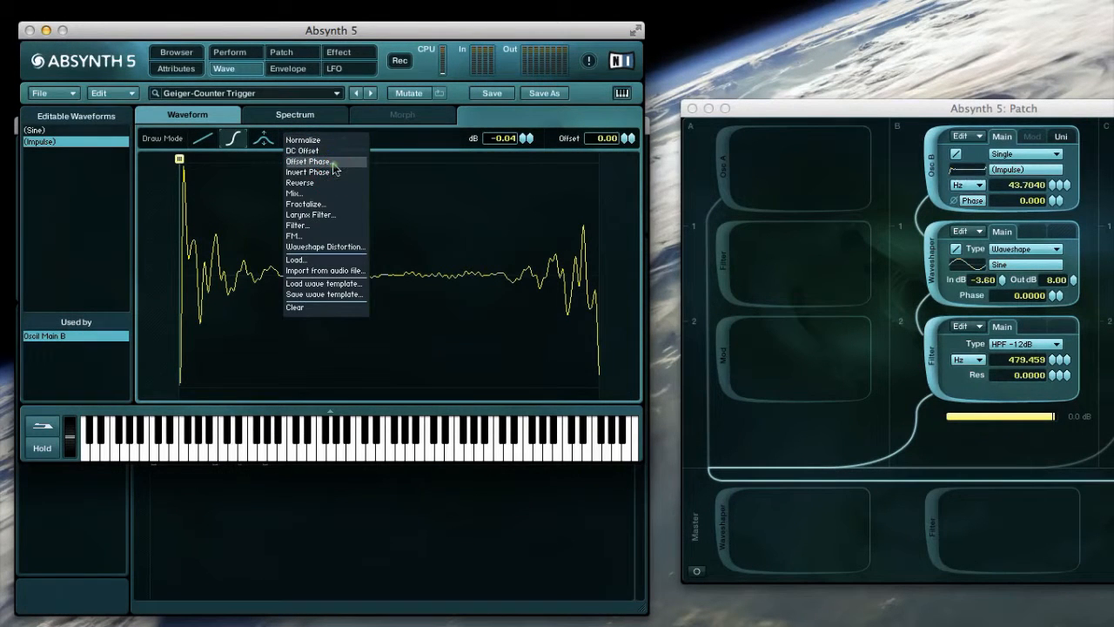
pyautogui.click(307, 160)
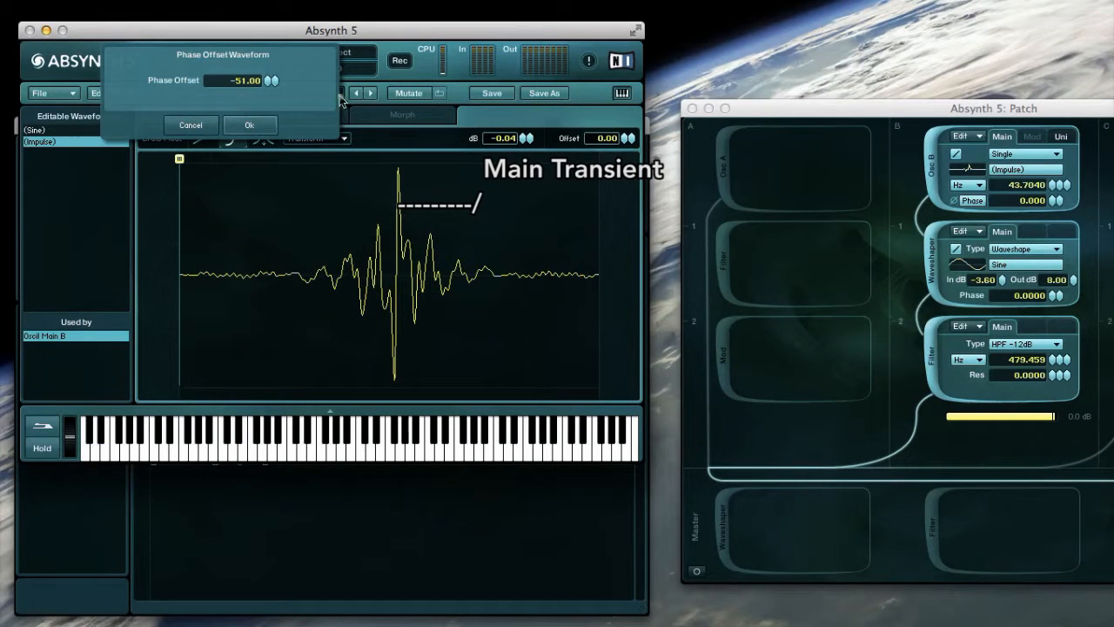
pyautogui.moveTo(212, 137)
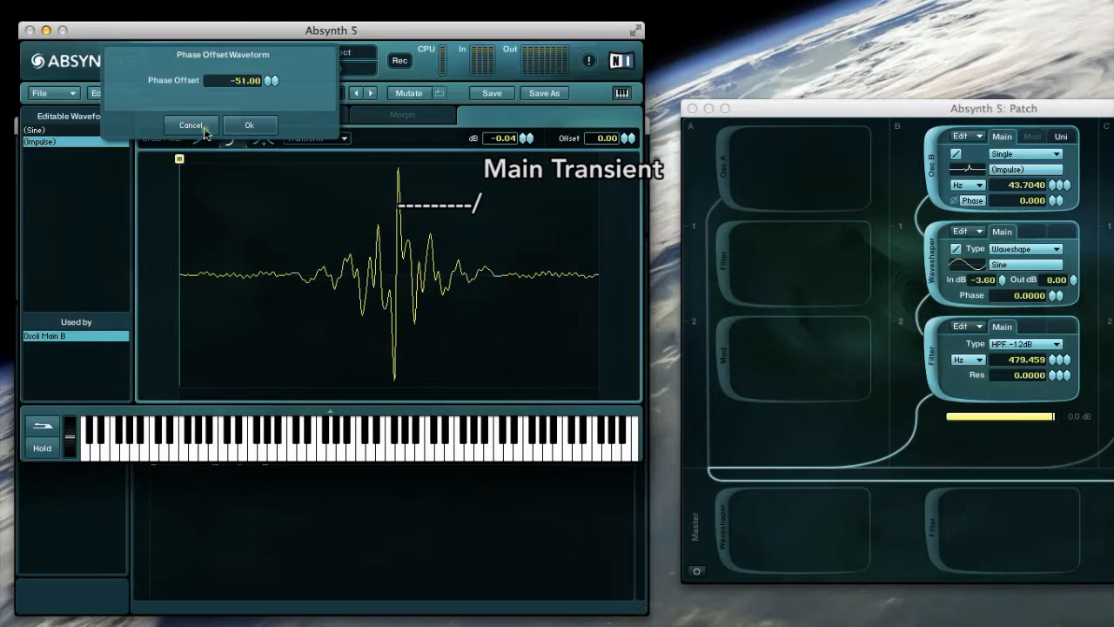
pyautogui.moveTo(362, 342)
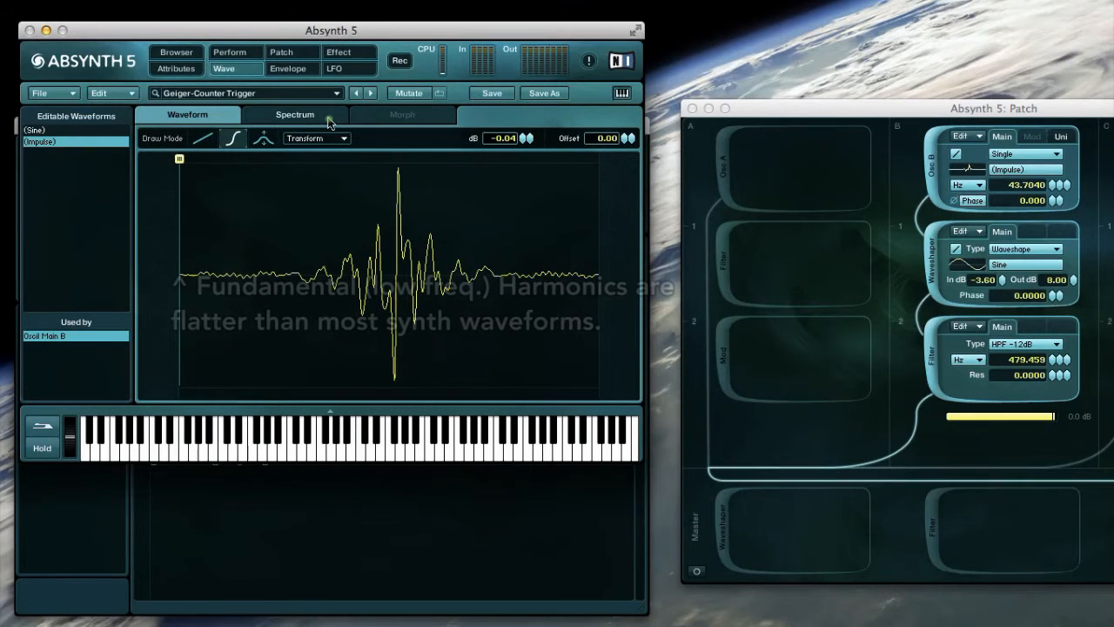
# Step: Switch the Wave window from the waveform to the impulse wave's harmonic spectrum
pyautogui.click(294, 115)
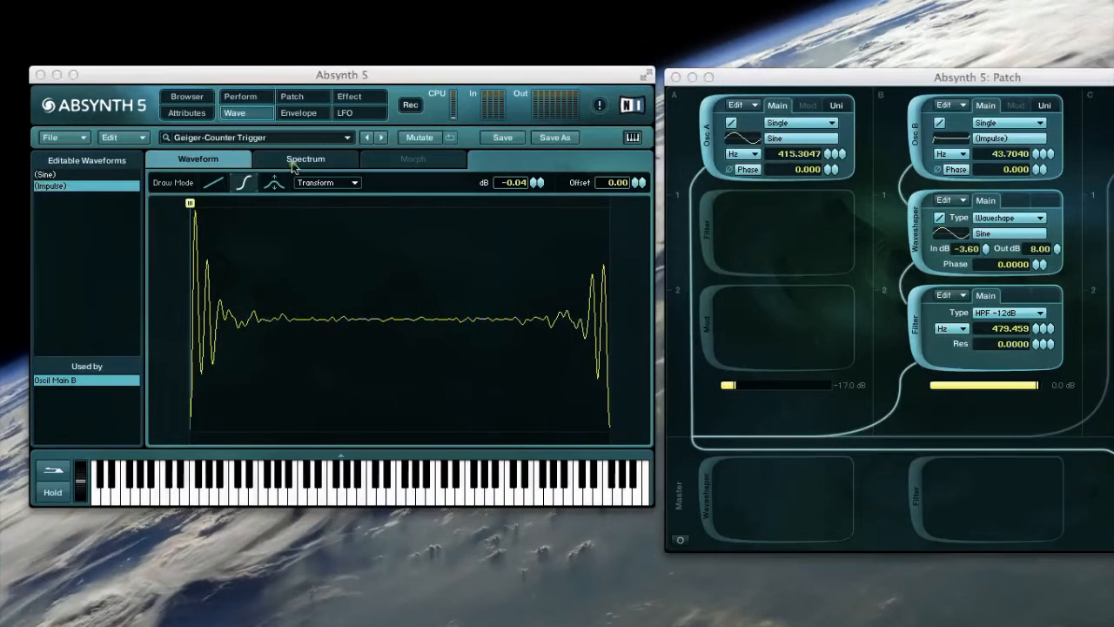
pyautogui.click(305, 158)
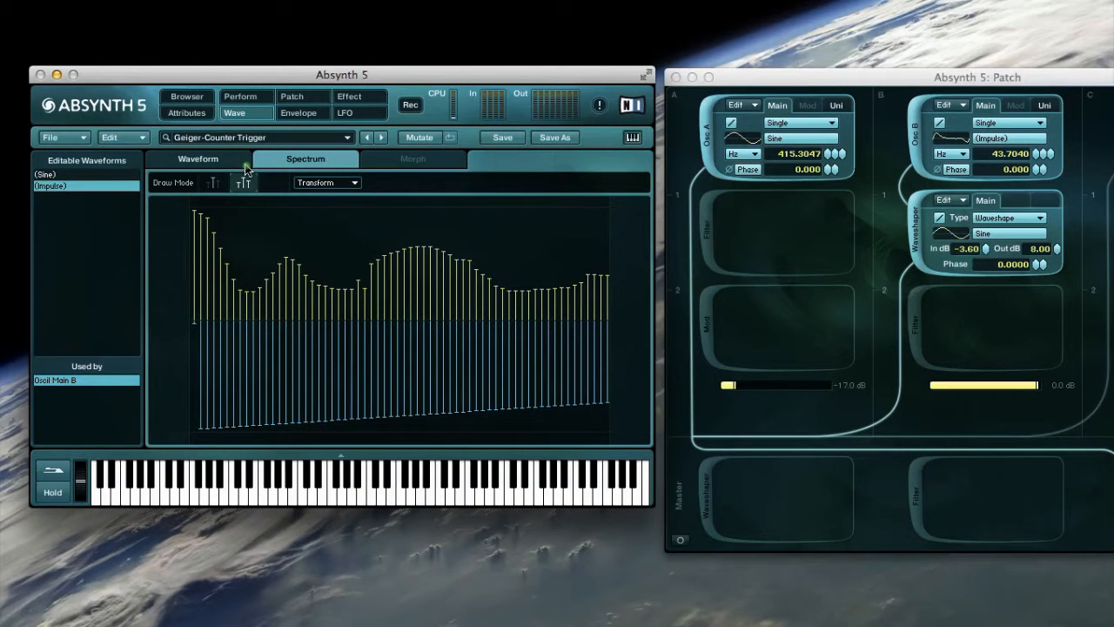
# Step: Return to the waveform view and browse the wave edit commands
pyautogui.click(199, 158)
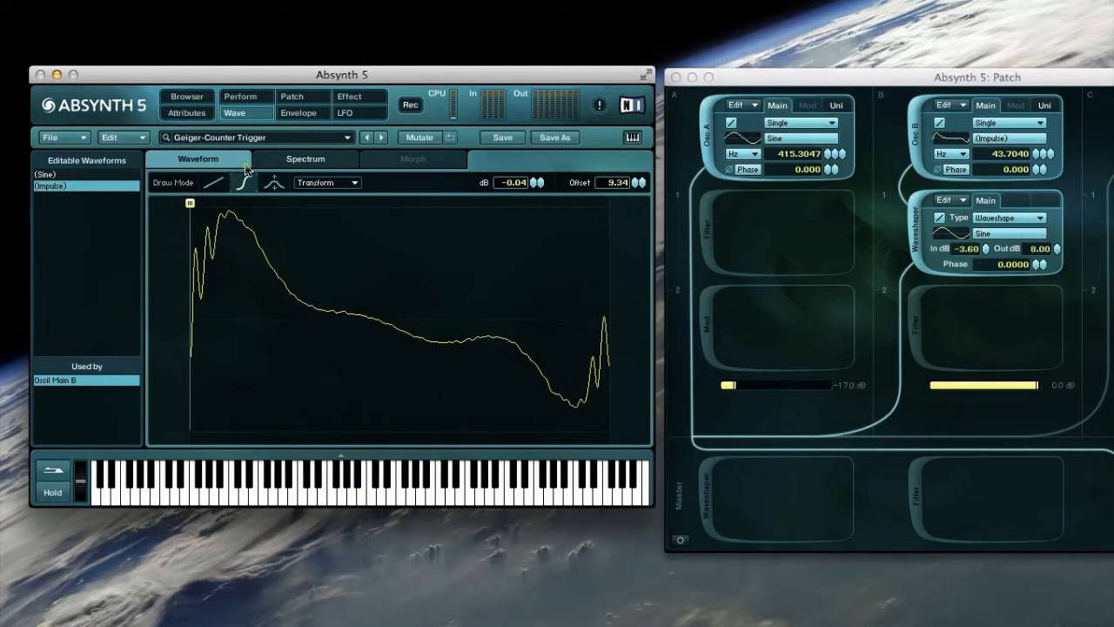
pyautogui.click(243, 183)
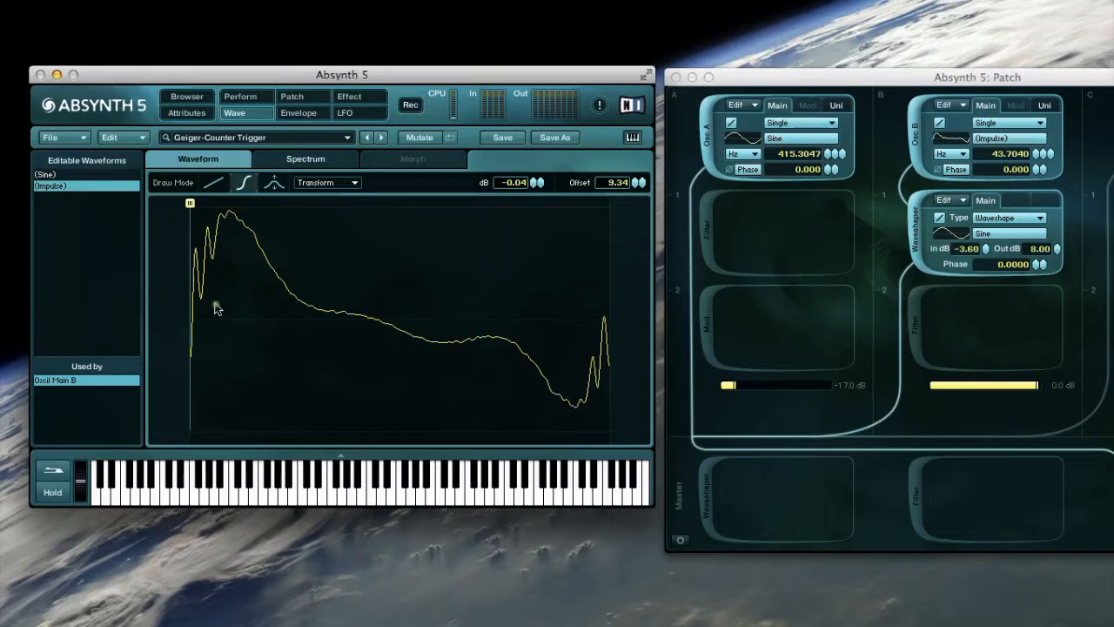
pyautogui.moveTo(244, 251)
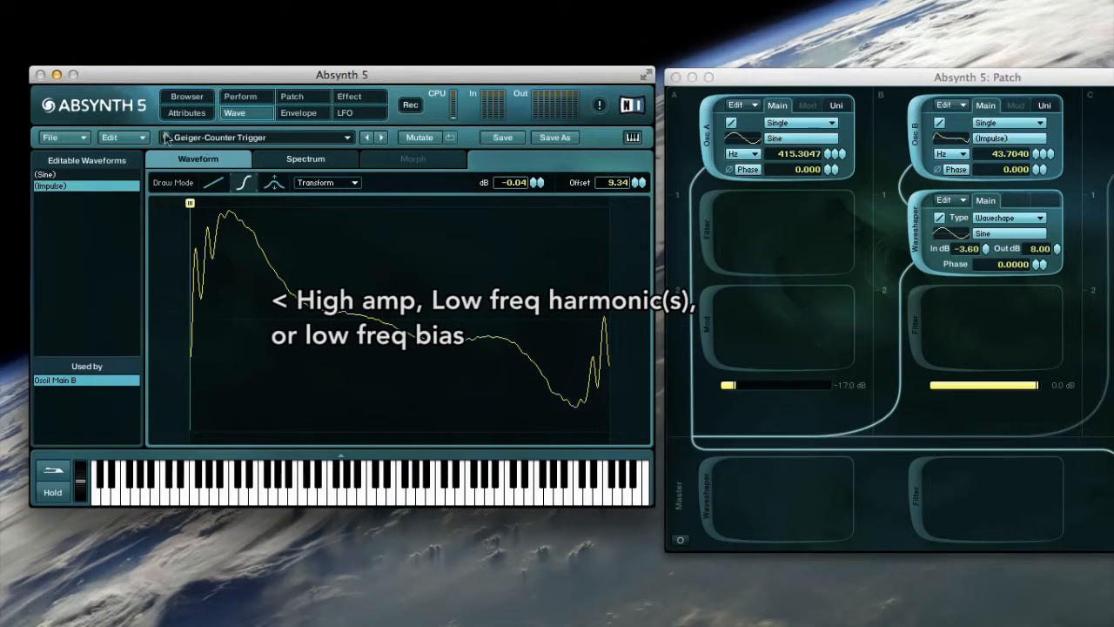
pyautogui.click(108, 136)
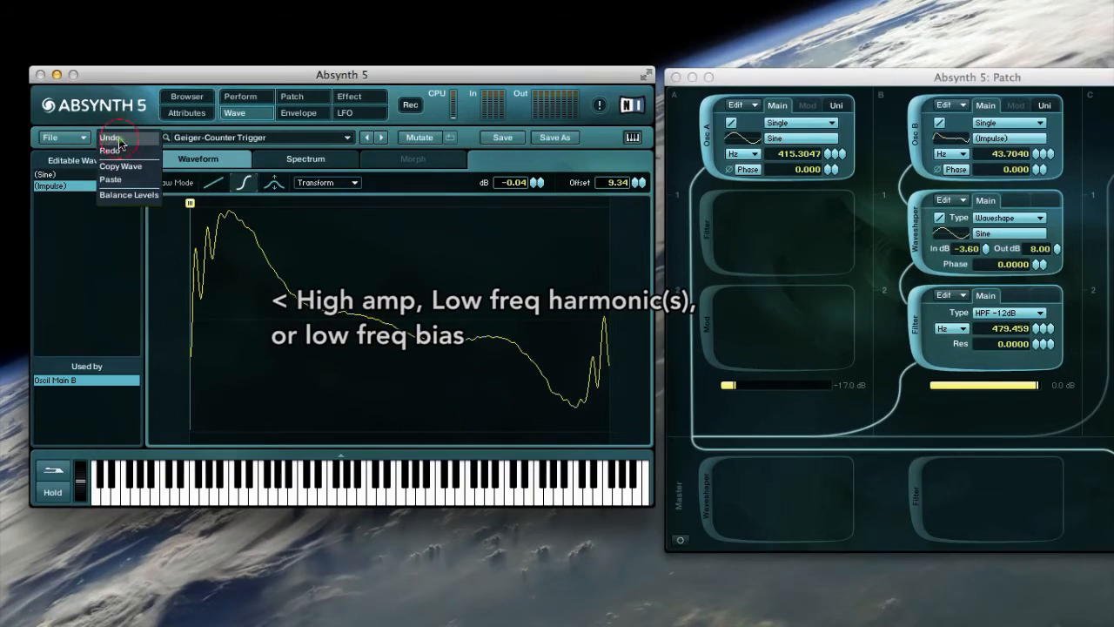
pyautogui.click(108, 136)
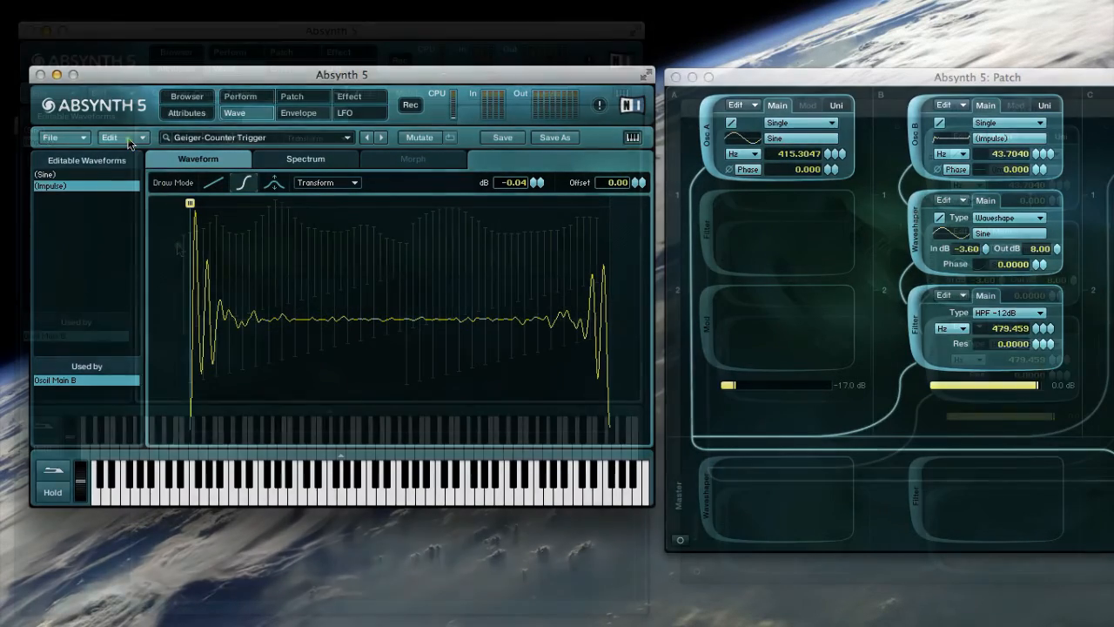
# Step: Inspect the impulse harmonics (15th at 655.6 Hz -30 dB, fundamental 43.7 Hz -52 dB), then show the waveform again
pyautogui.click(305, 159)
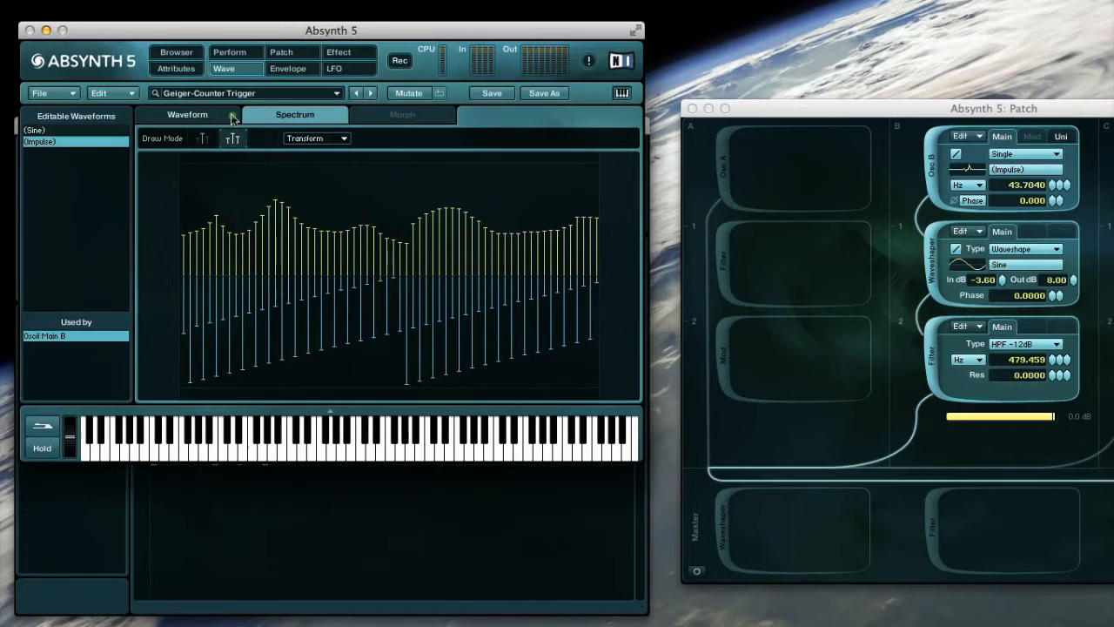
pyautogui.click(112, 94)
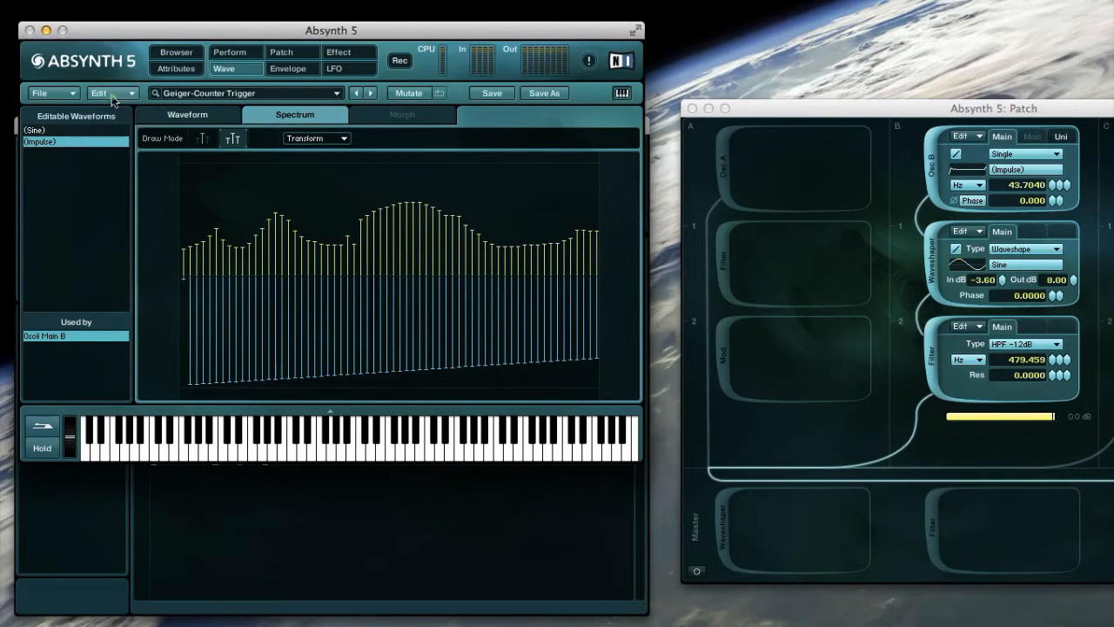
pyautogui.moveTo(265, 173)
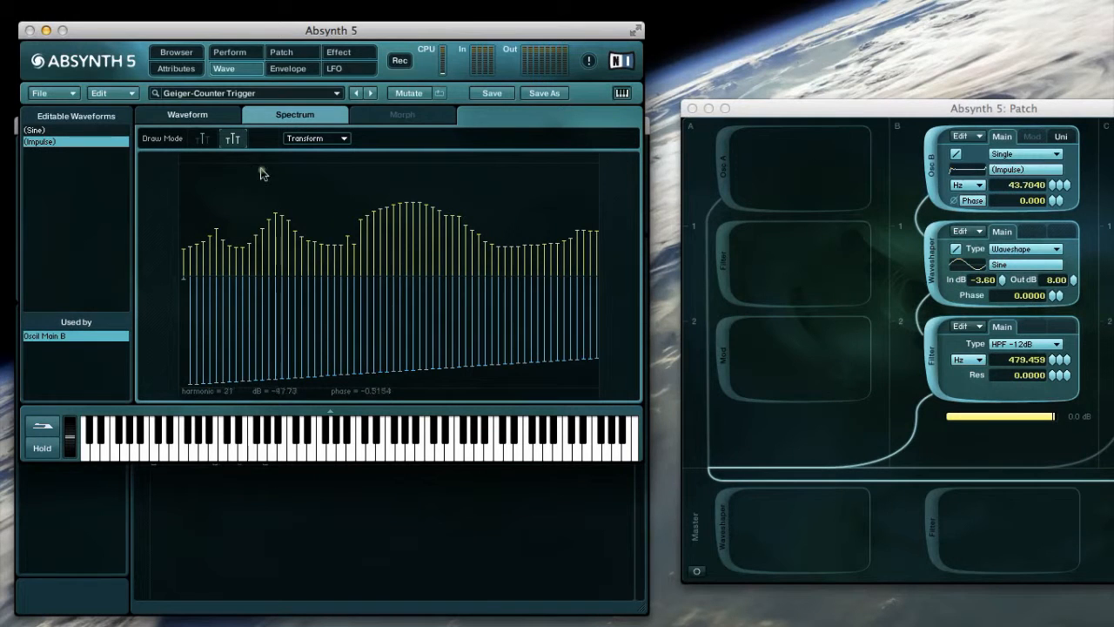
pyautogui.click(188, 115)
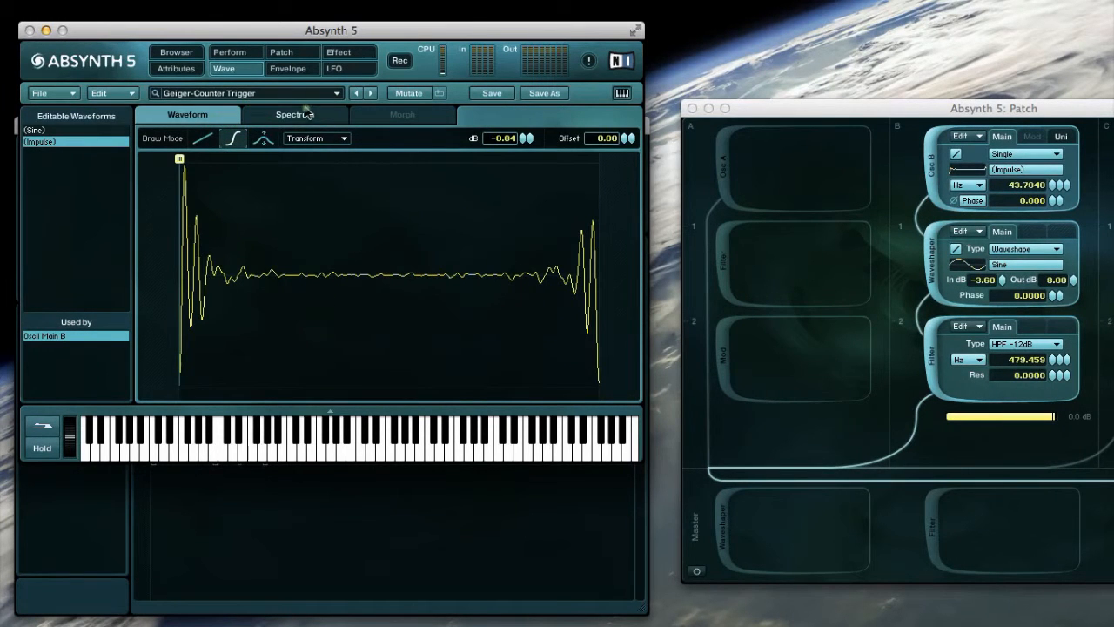
pyautogui.click(294, 115)
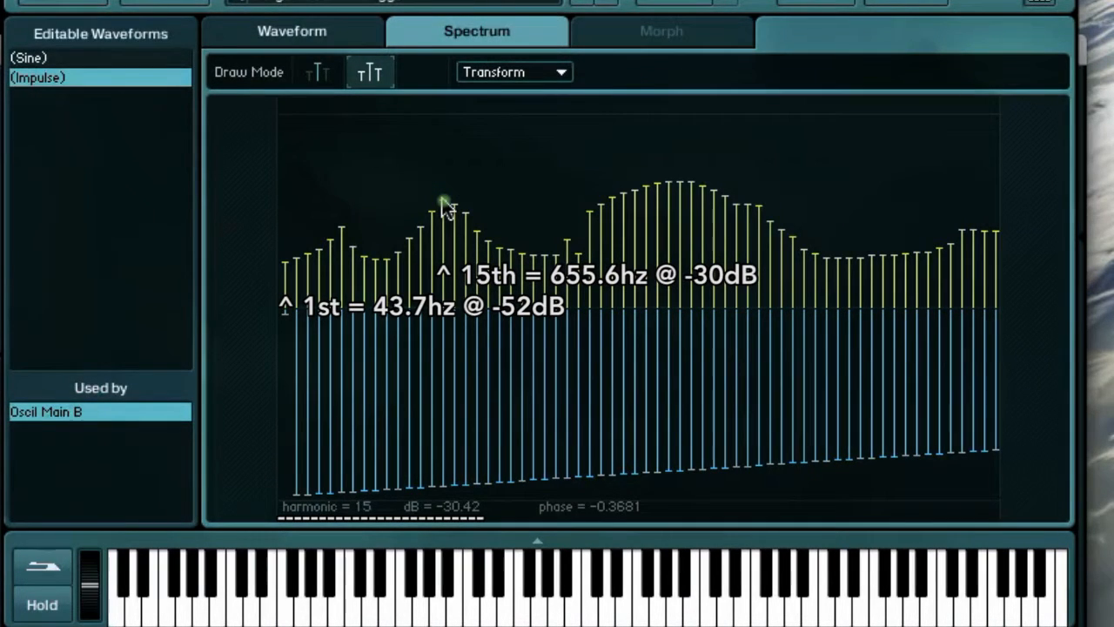
pyautogui.moveTo(618, 199)
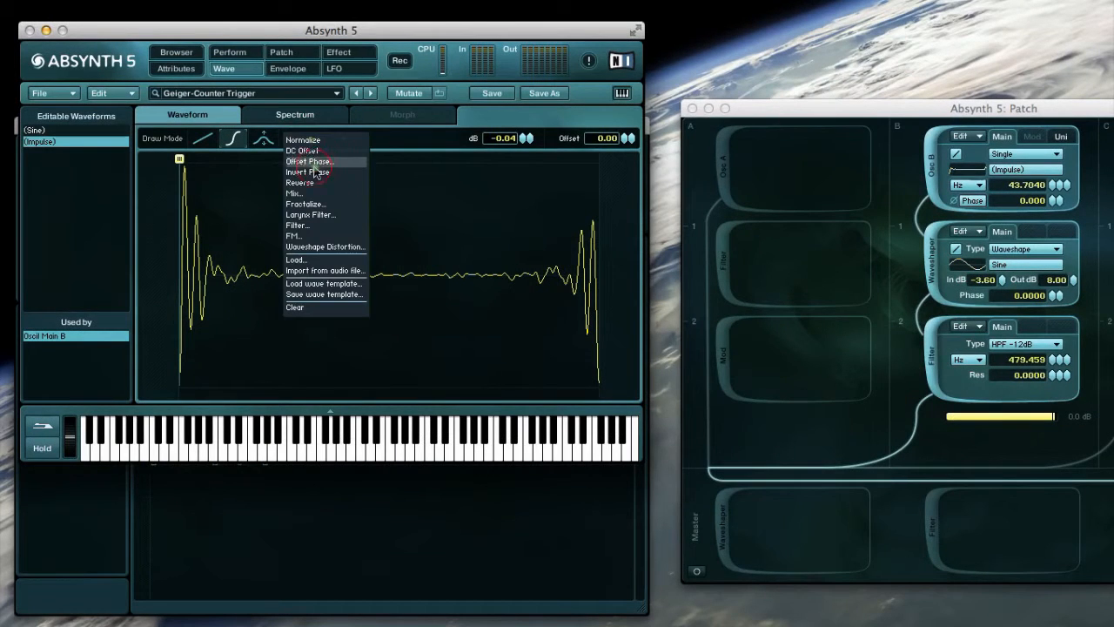
# Step: Choose Offset Phase to shift the impulse waveform by 53 within its 22 ms cycle
pyautogui.click(310, 160)
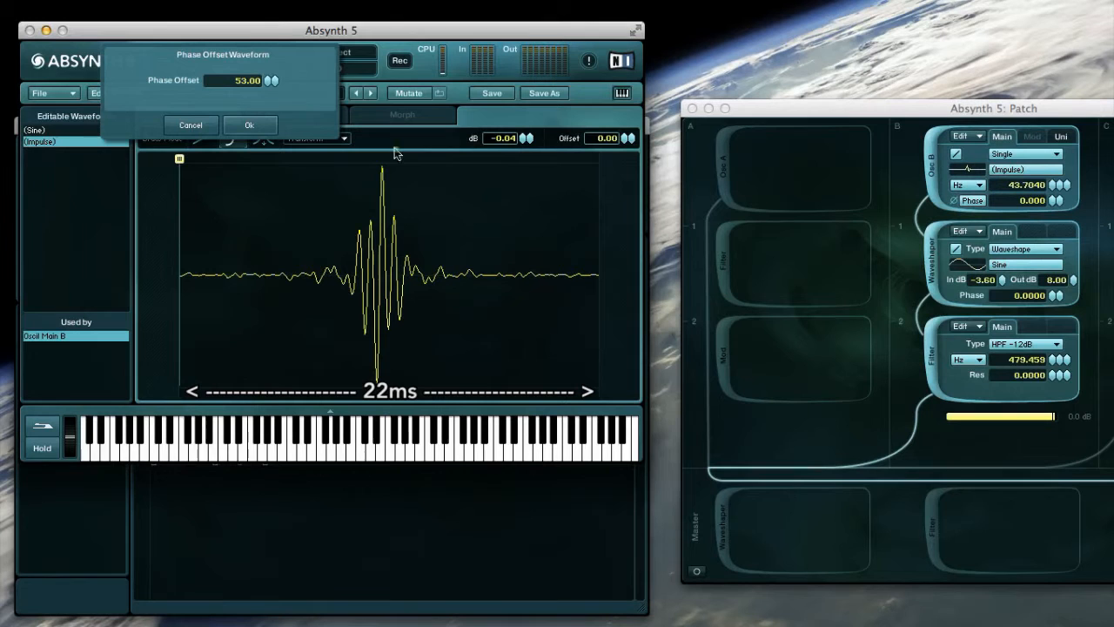
# Step: Cancel the phase offset and show Osc B's amplitude envelope with its 0.1 ms attack
pyautogui.click(249, 125)
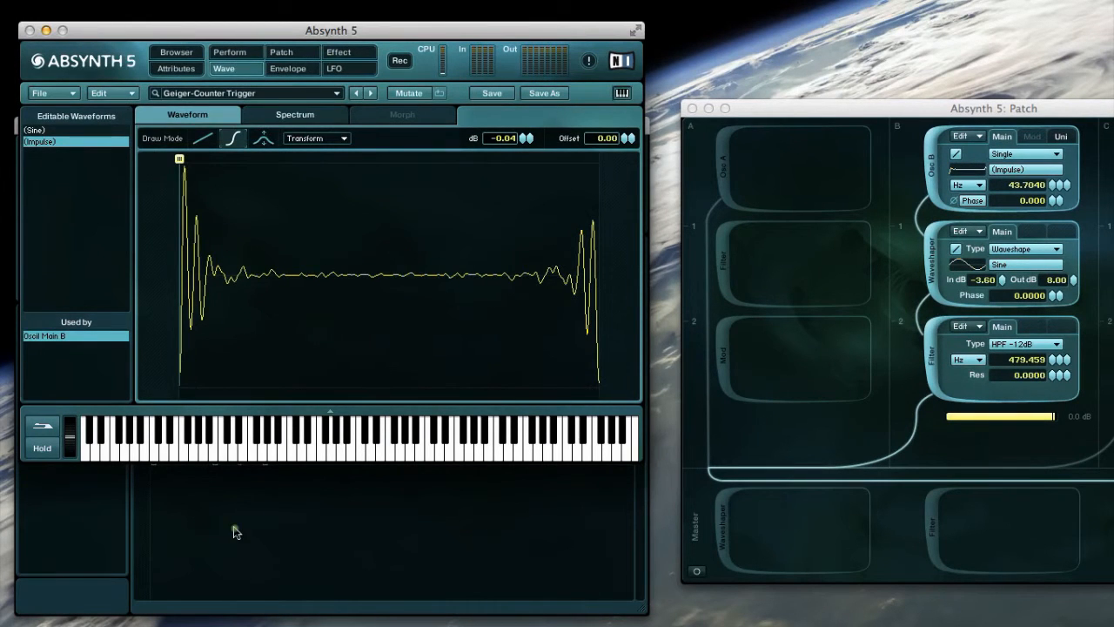
pyautogui.click(289, 68)
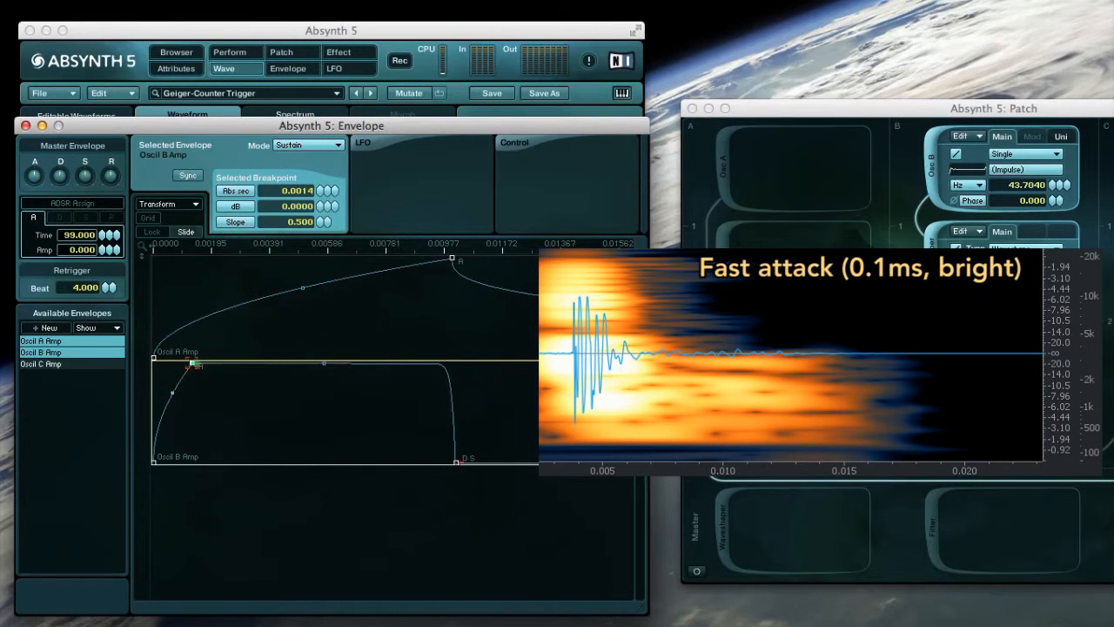
# Step: Nudge an envelope breakpoint, then close the envelope editor and audition the sound
pyautogui.moveTo(193, 363); pyautogui.dragTo(207, 363)
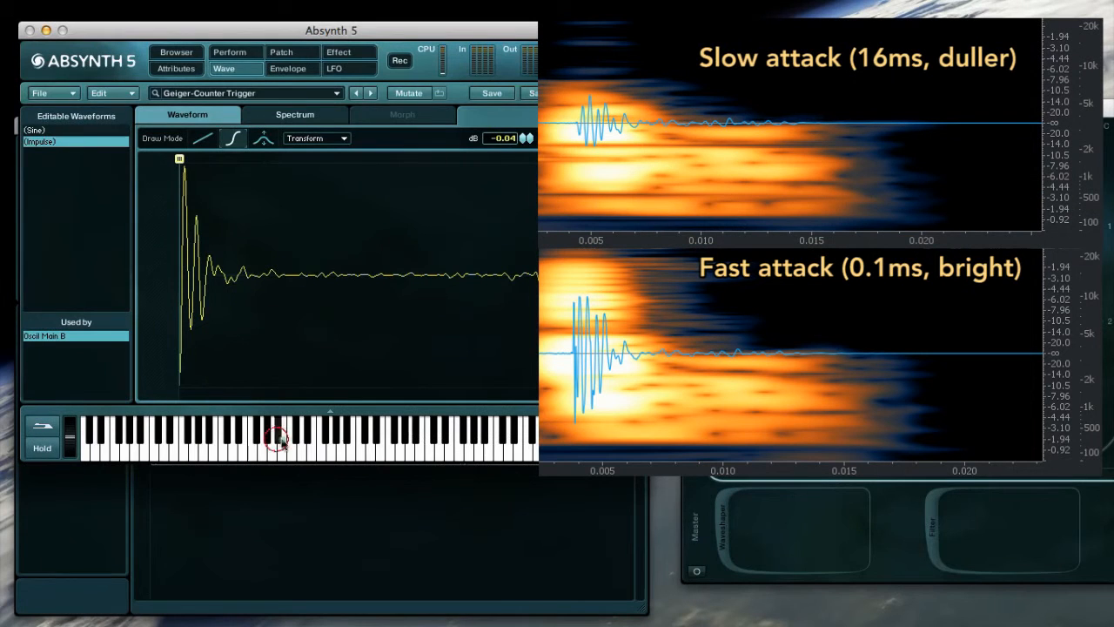
pyautogui.click(289, 67)
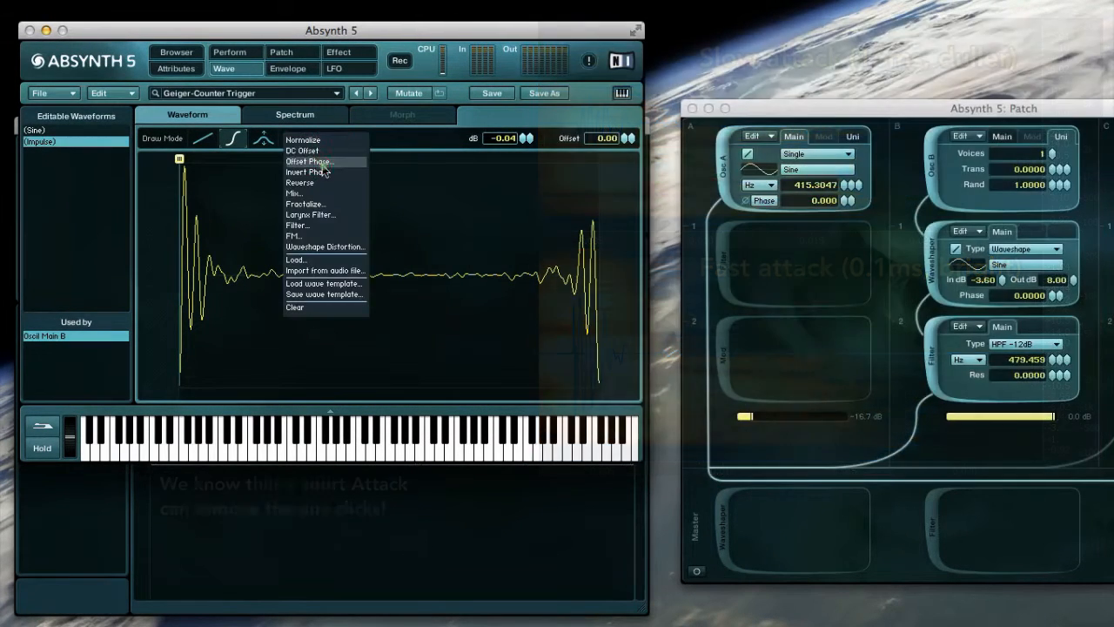
pyautogui.click(309, 161)
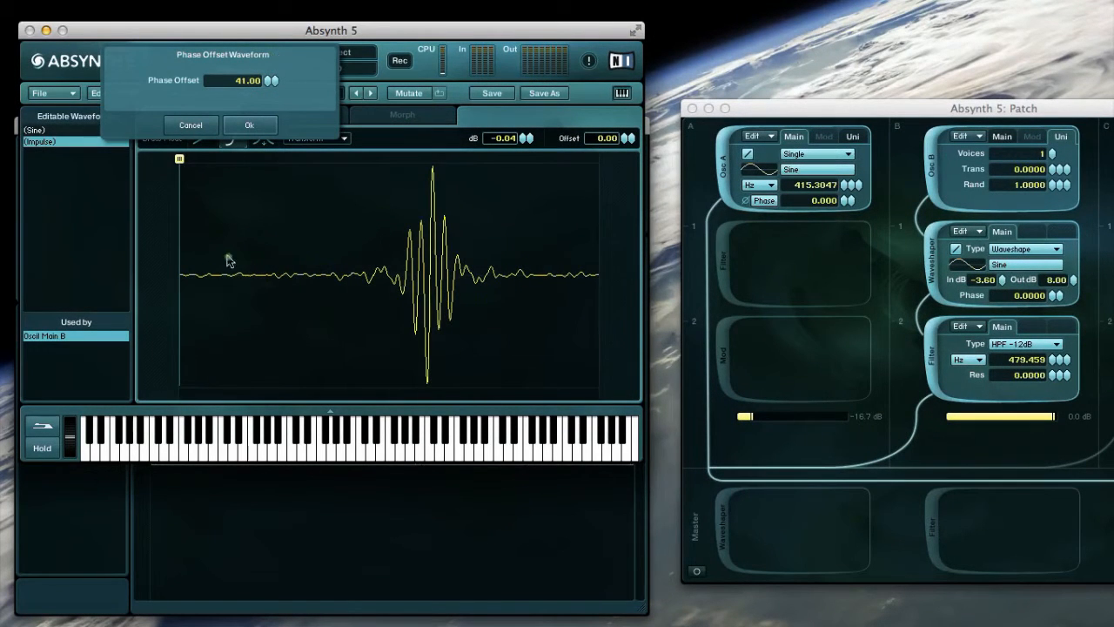
pyautogui.moveTo(247, 251)
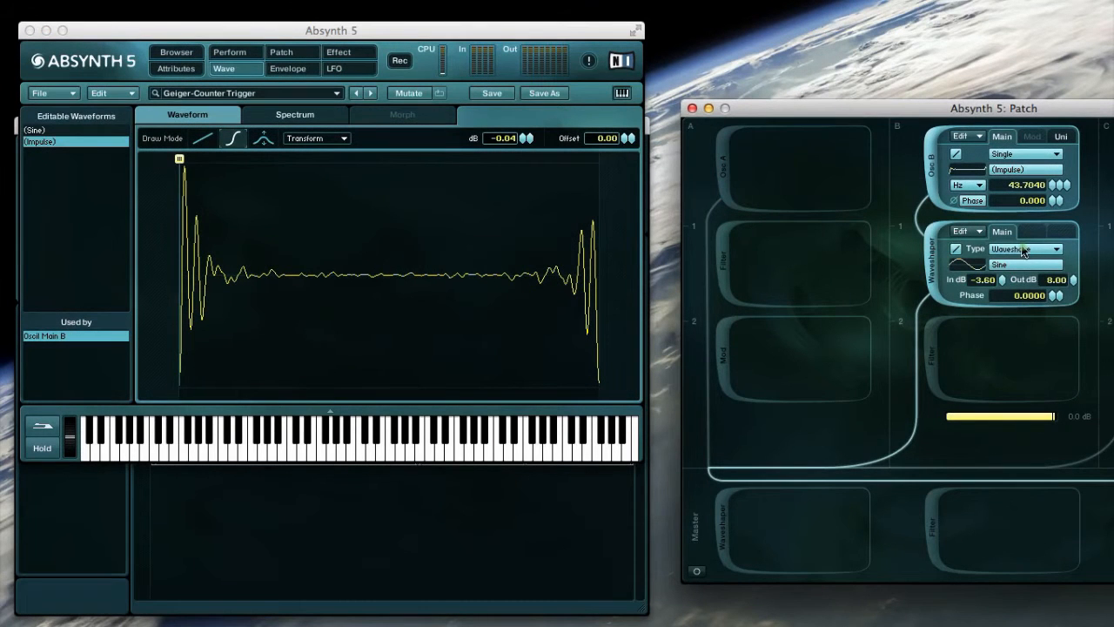
pyautogui.moveTo(933, 286)
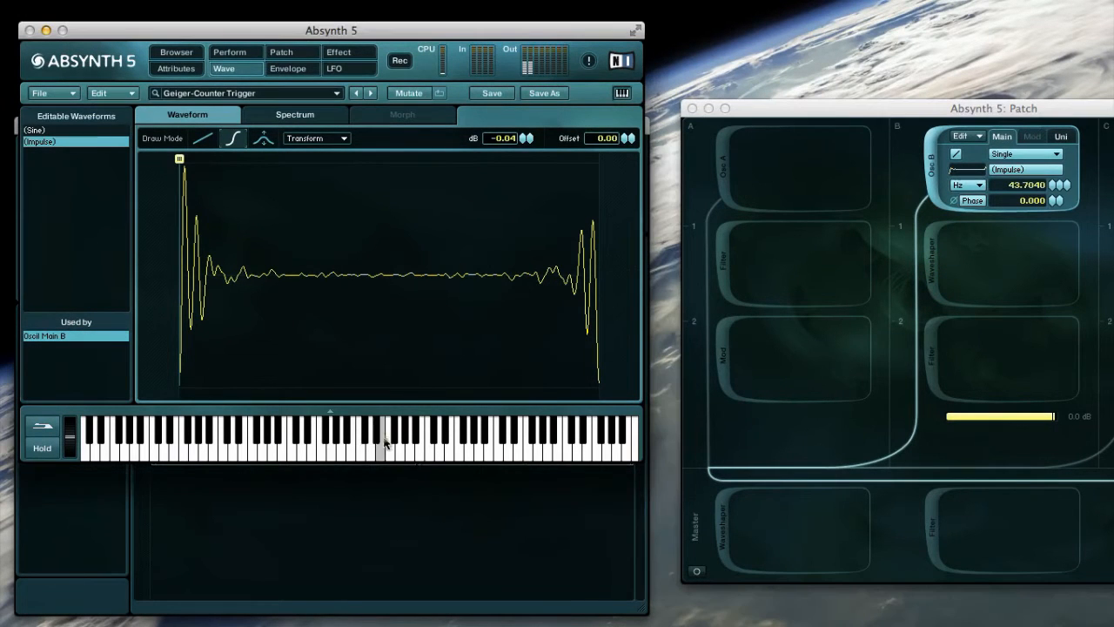
pyautogui.moveTo(912, 268)
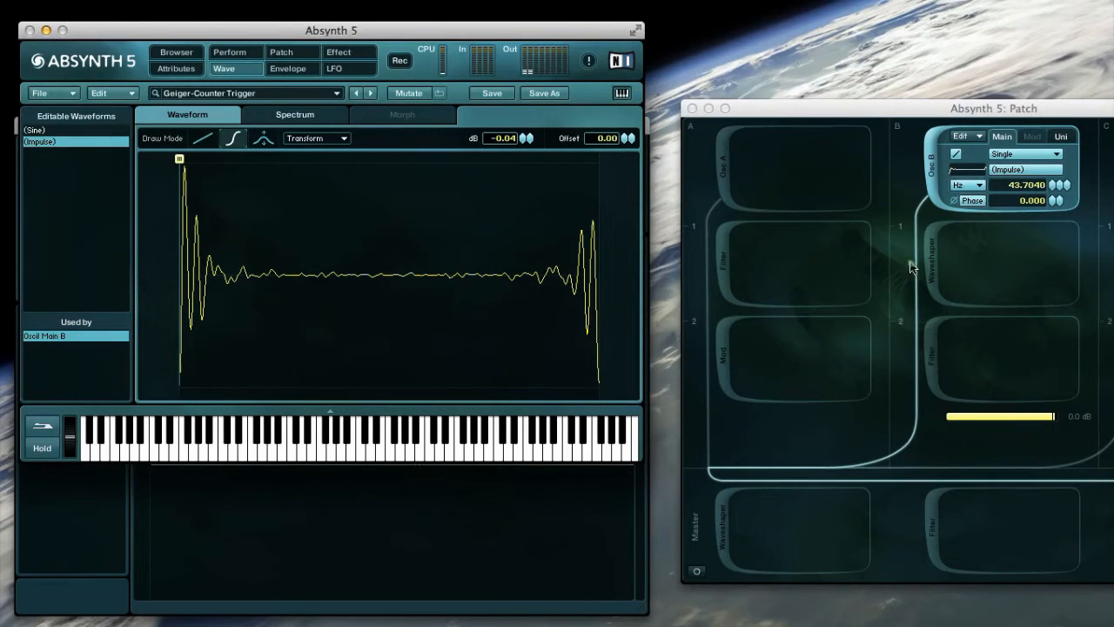
# Step: Add a Waveshaper module after Oscillator B and show Osc B's amp envelope again
pyautogui.click(1006, 261)
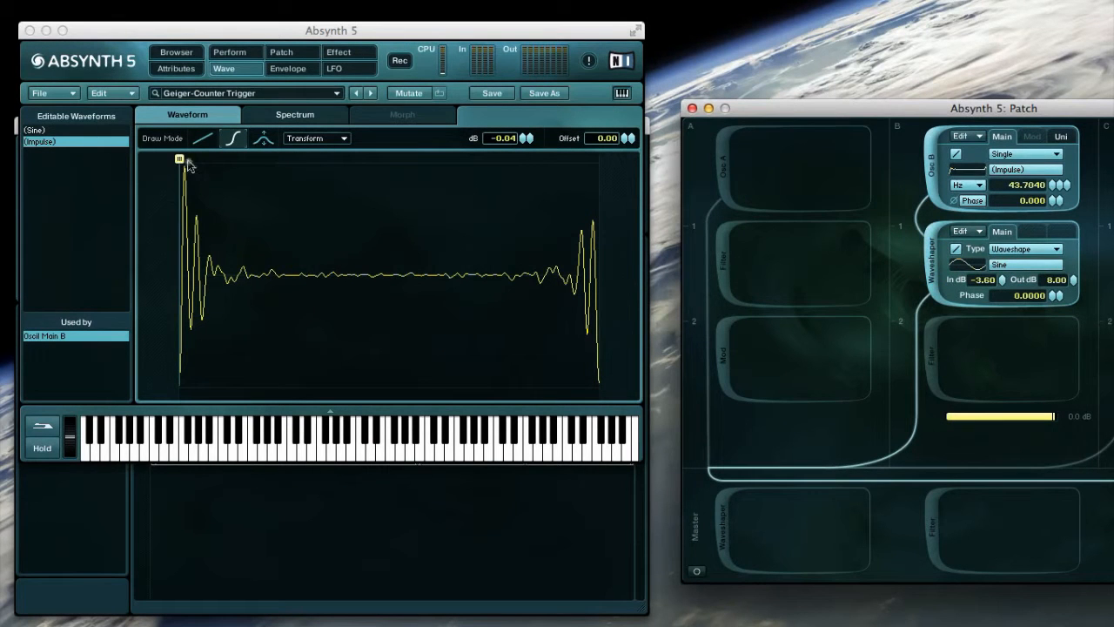
pyautogui.click(287, 68)
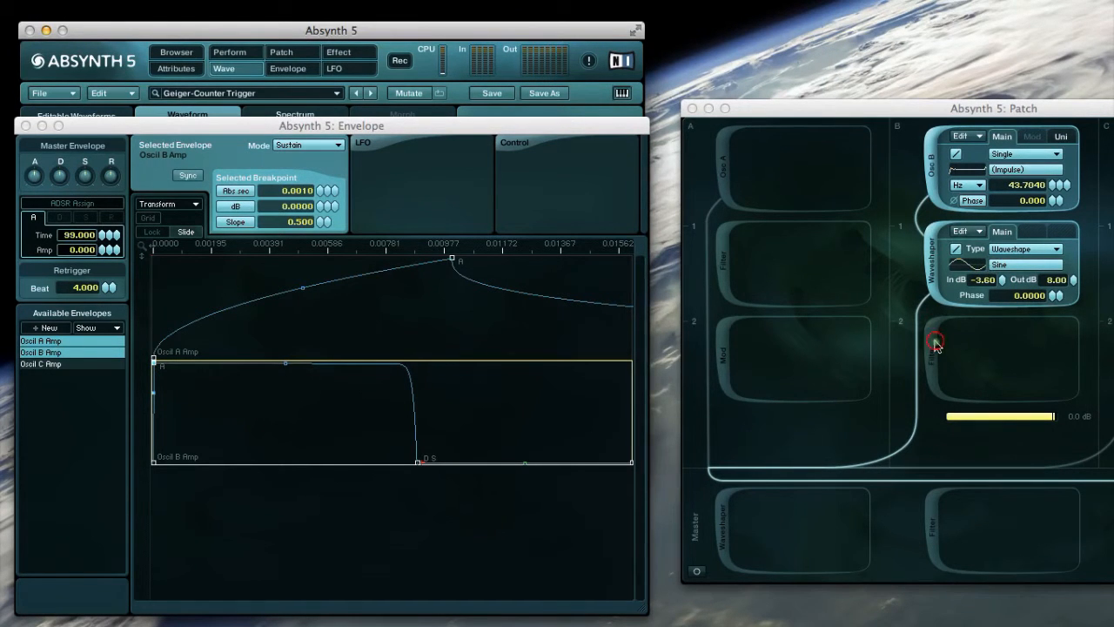
# Step: Add an HPF filter below the waveshaper, close the envelope editor and go to the Effect page
pyautogui.click(935, 339)
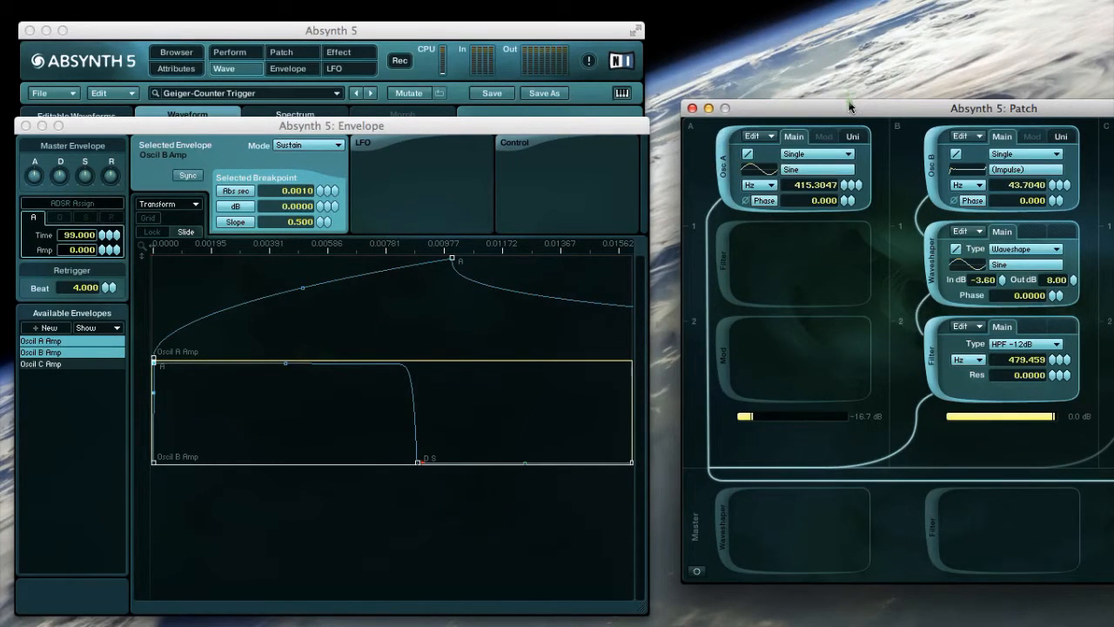
pyautogui.click(1061, 136)
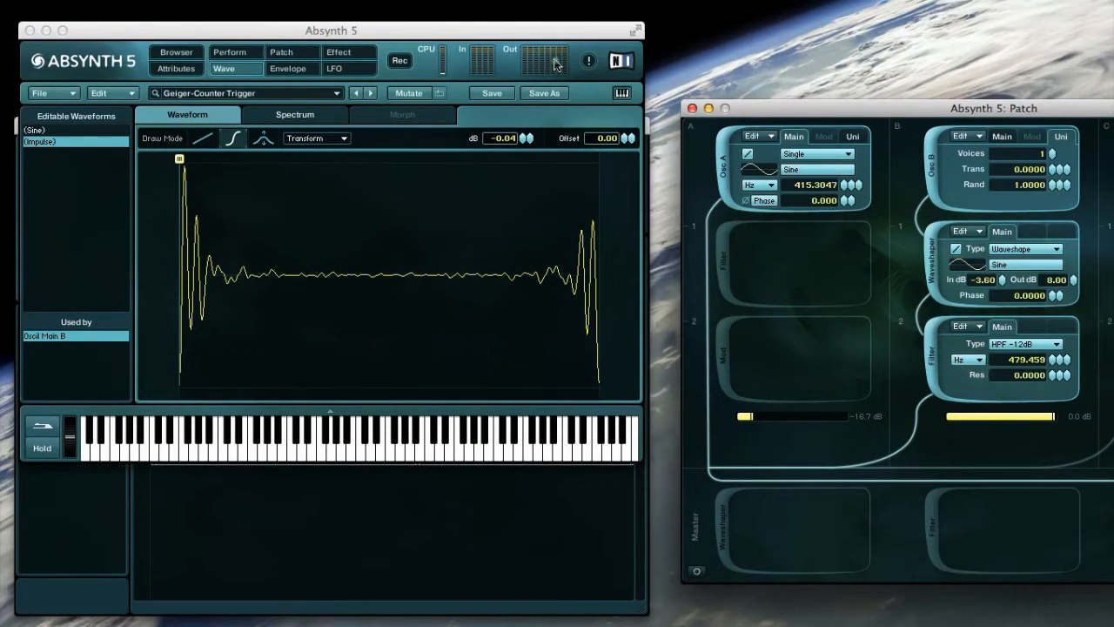
pyautogui.click(348, 52)
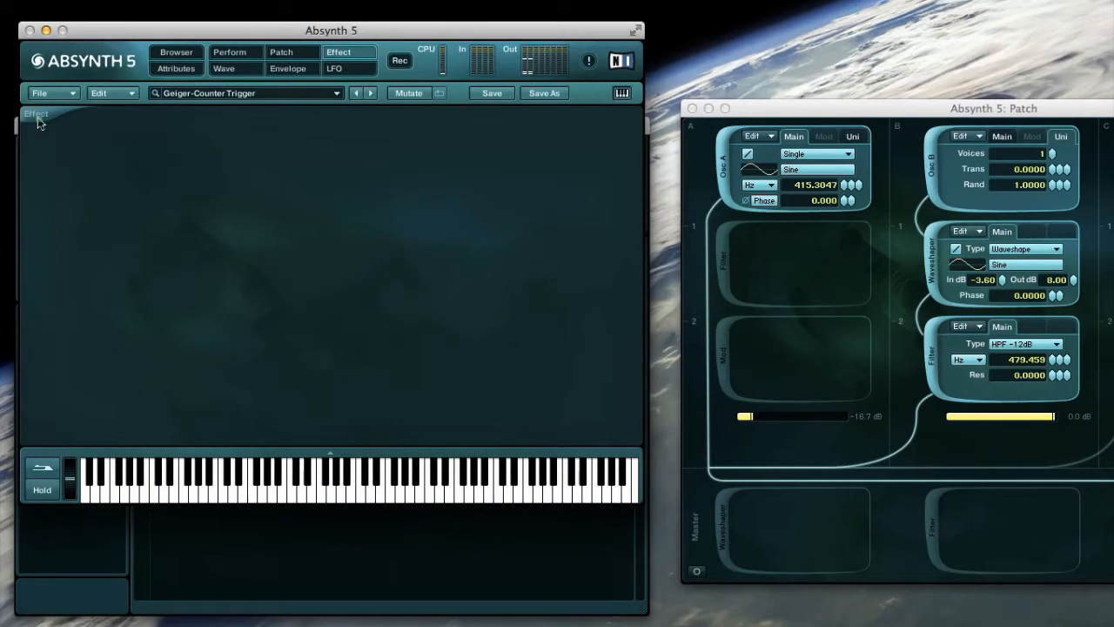
# Step: Set the Multicomb effect to about 98% feedback with a longer comb delay time
pyautogui.click(35, 115)
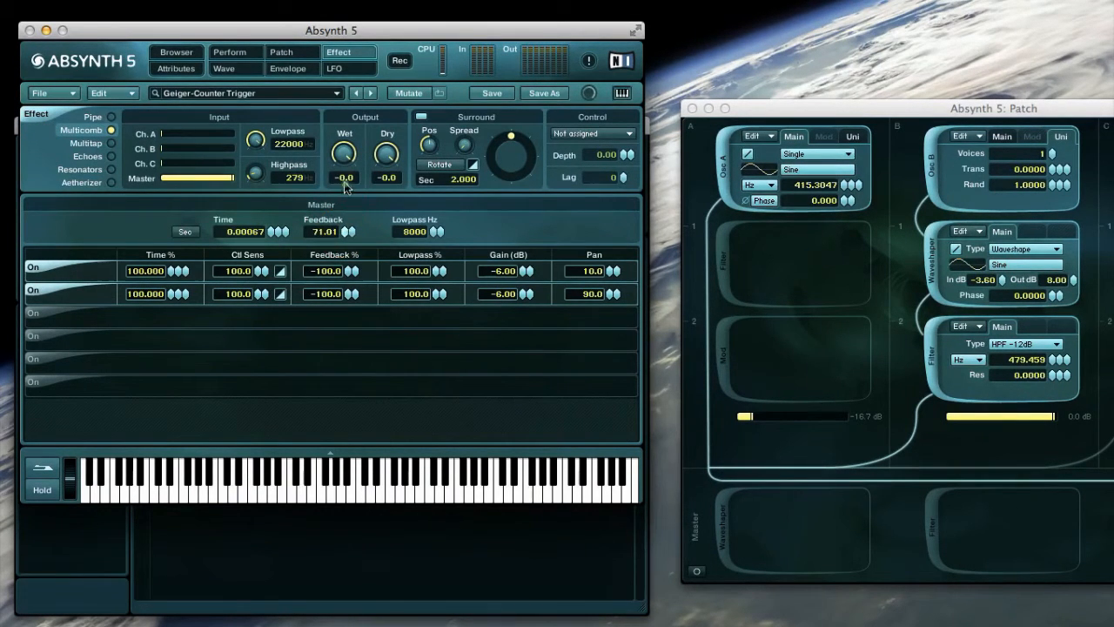
pyautogui.moveTo(351, 229); pyautogui.dragTo(351, 212)
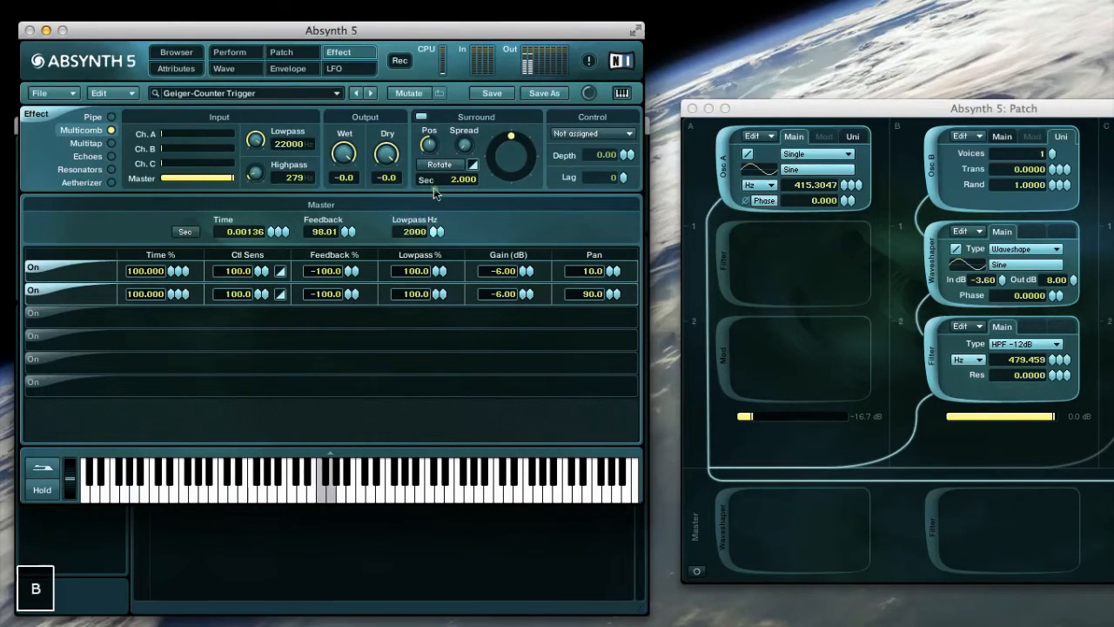
pyautogui.moveTo(278, 232); pyautogui.dragTo(282, 226)
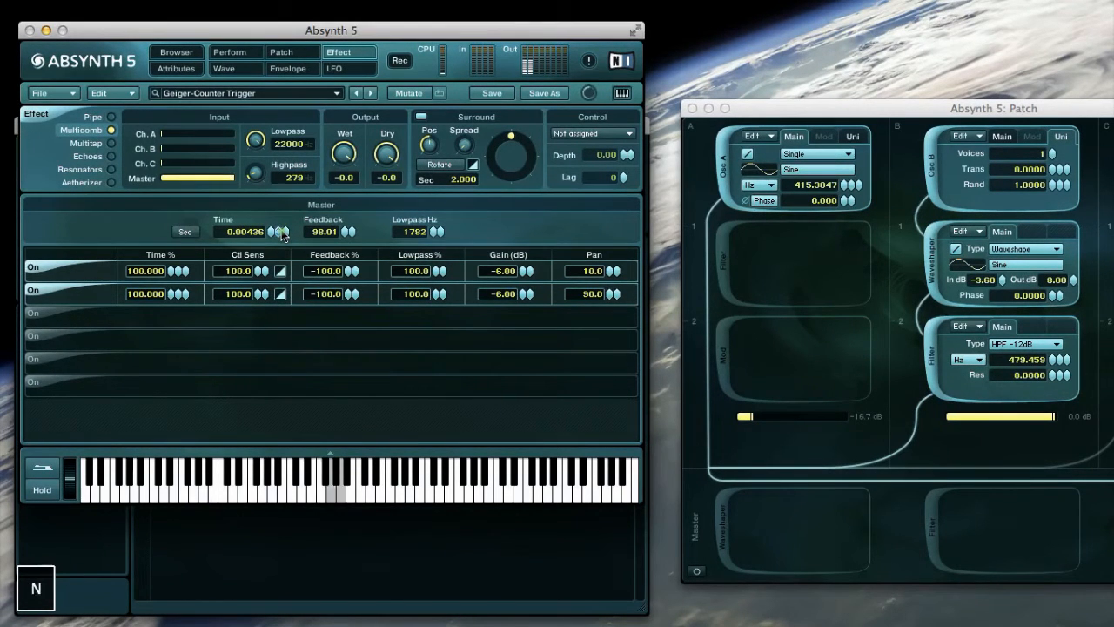
pyautogui.click(289, 68)
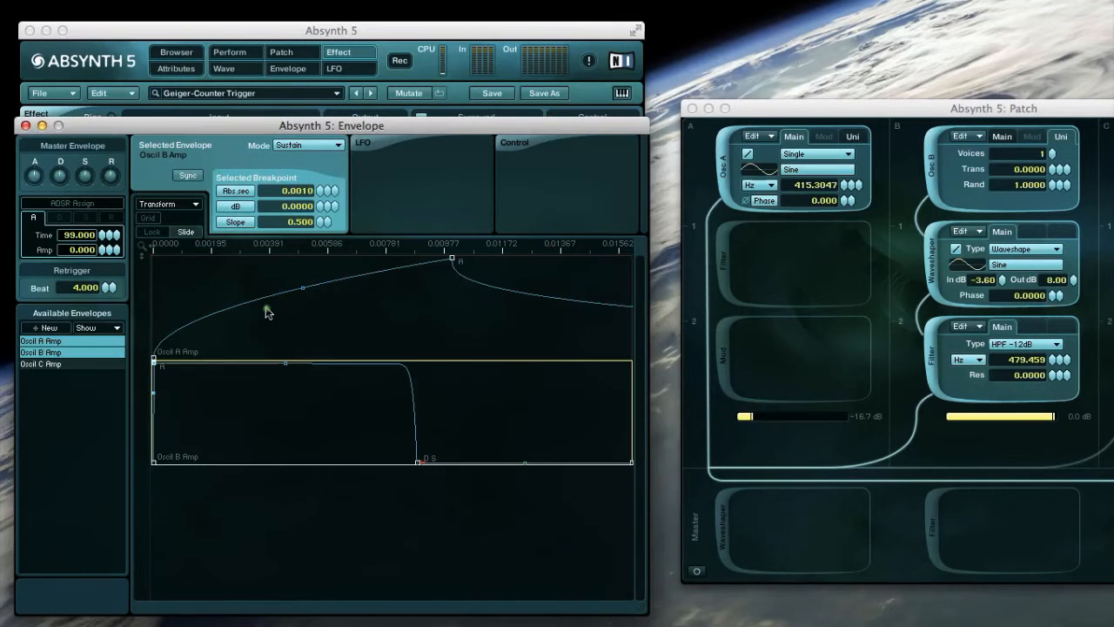